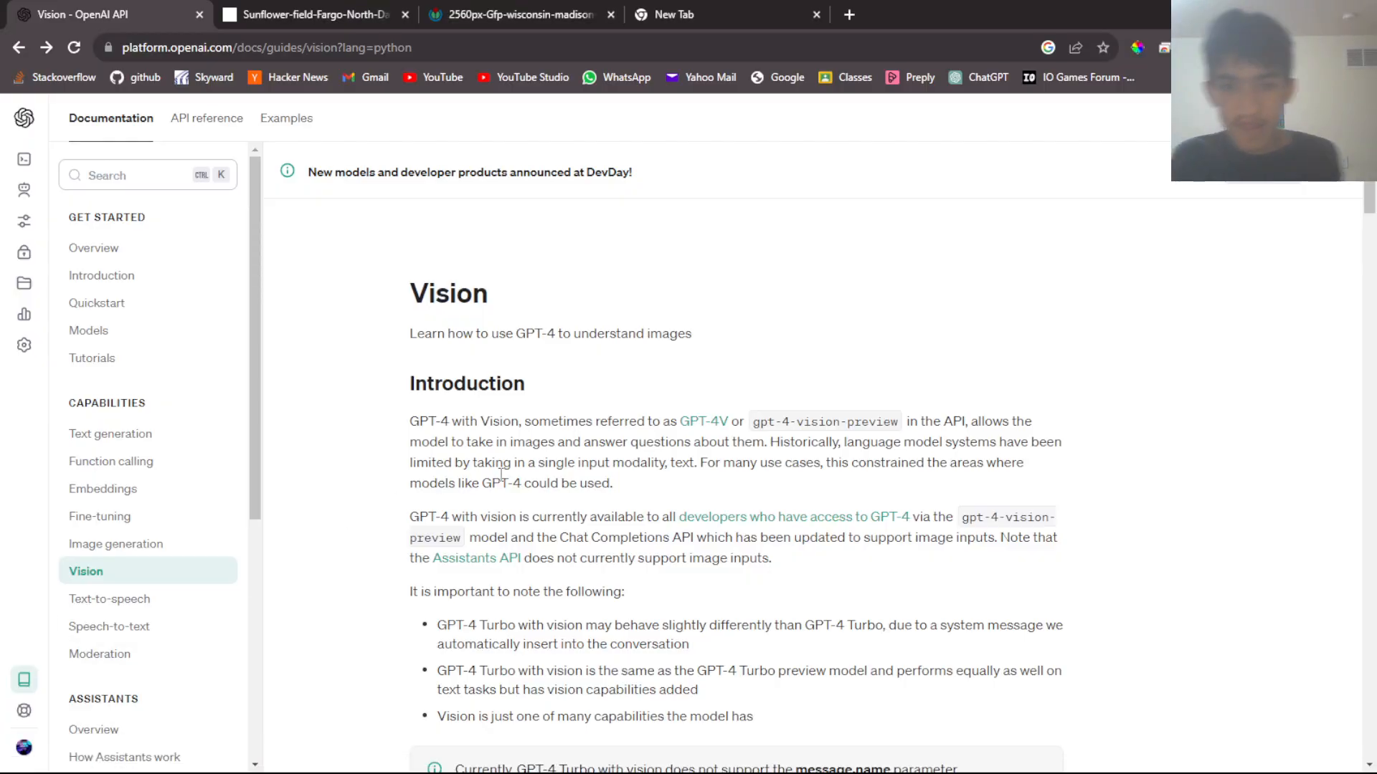
mouse_move(507, 319)
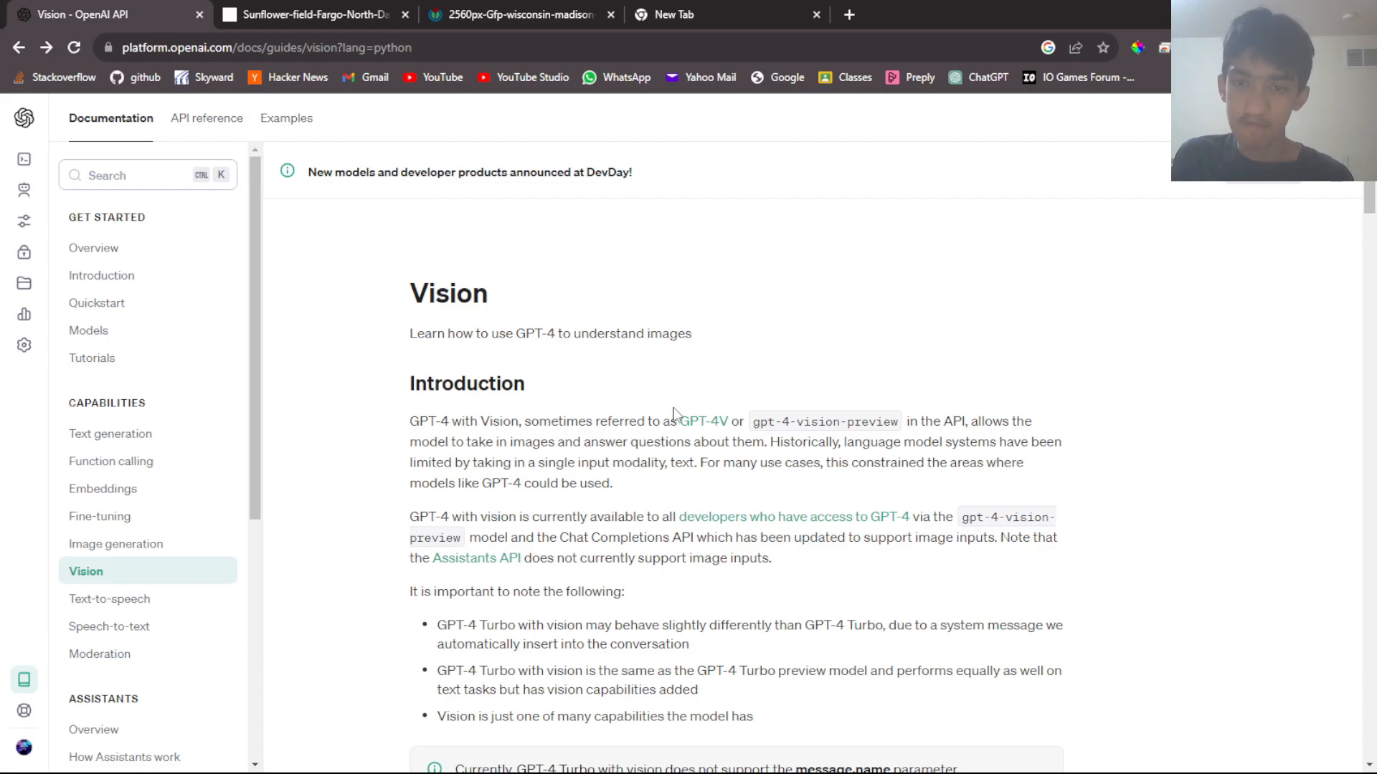
mouse_move(735, 373)
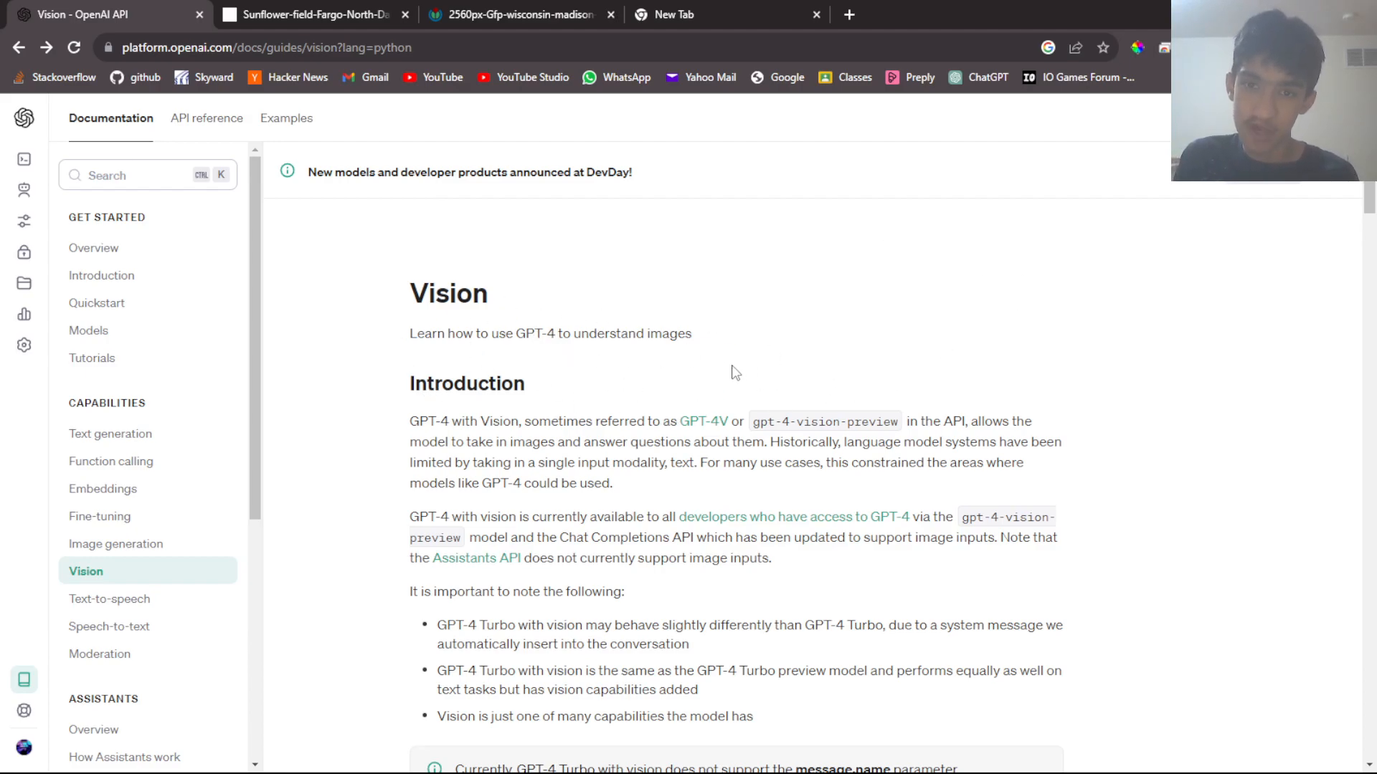
mouse_move(519, 352)
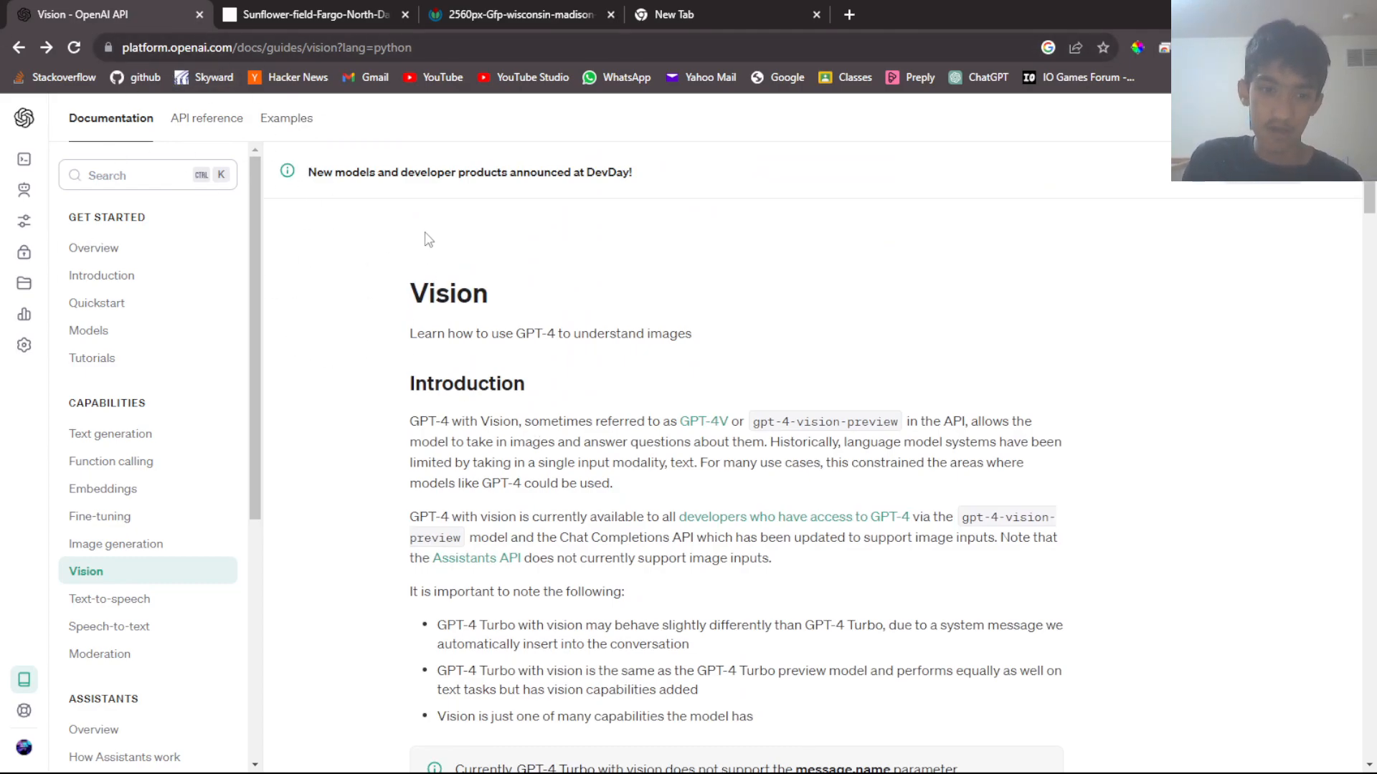
mouse_move(112, 578)
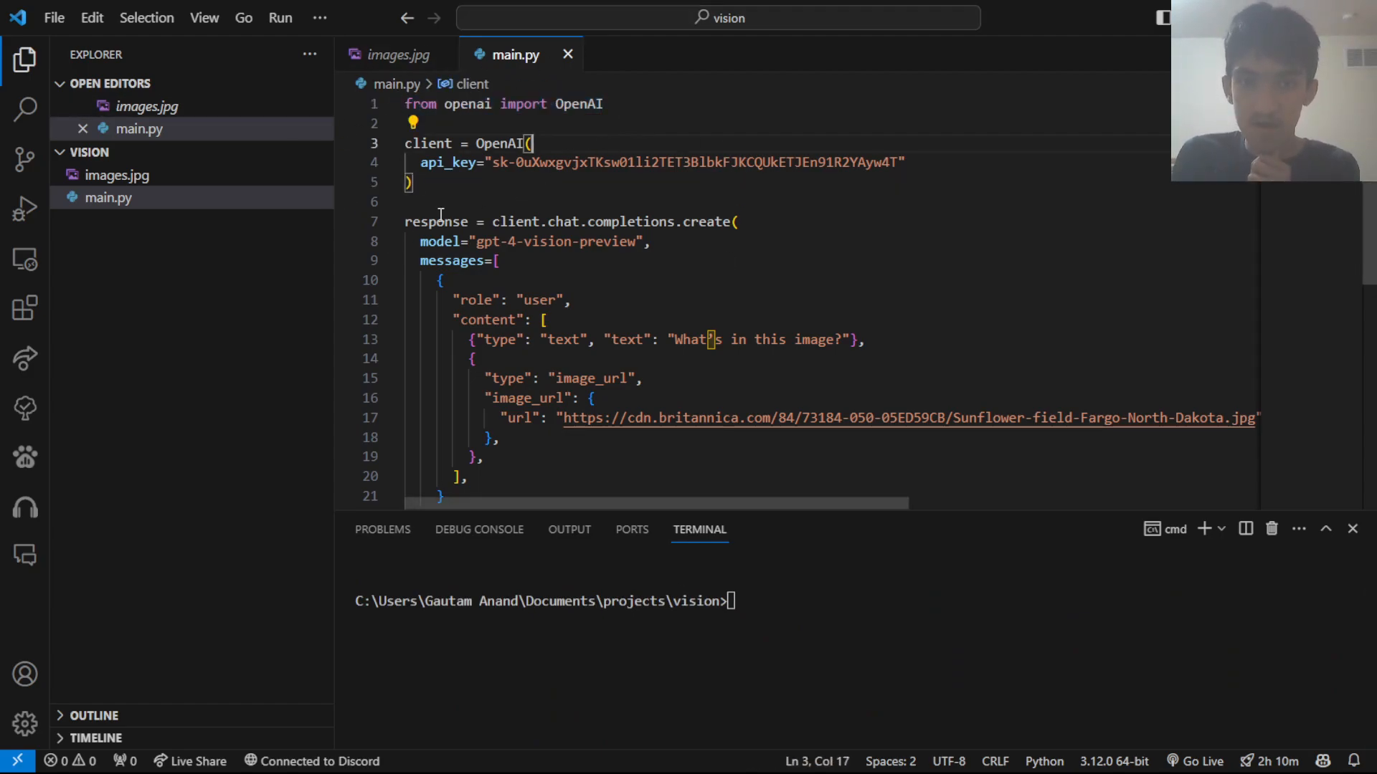
Step: Look through the messages block of the GPT-4 Vision request in main.py
drag(404, 143, 413, 182)
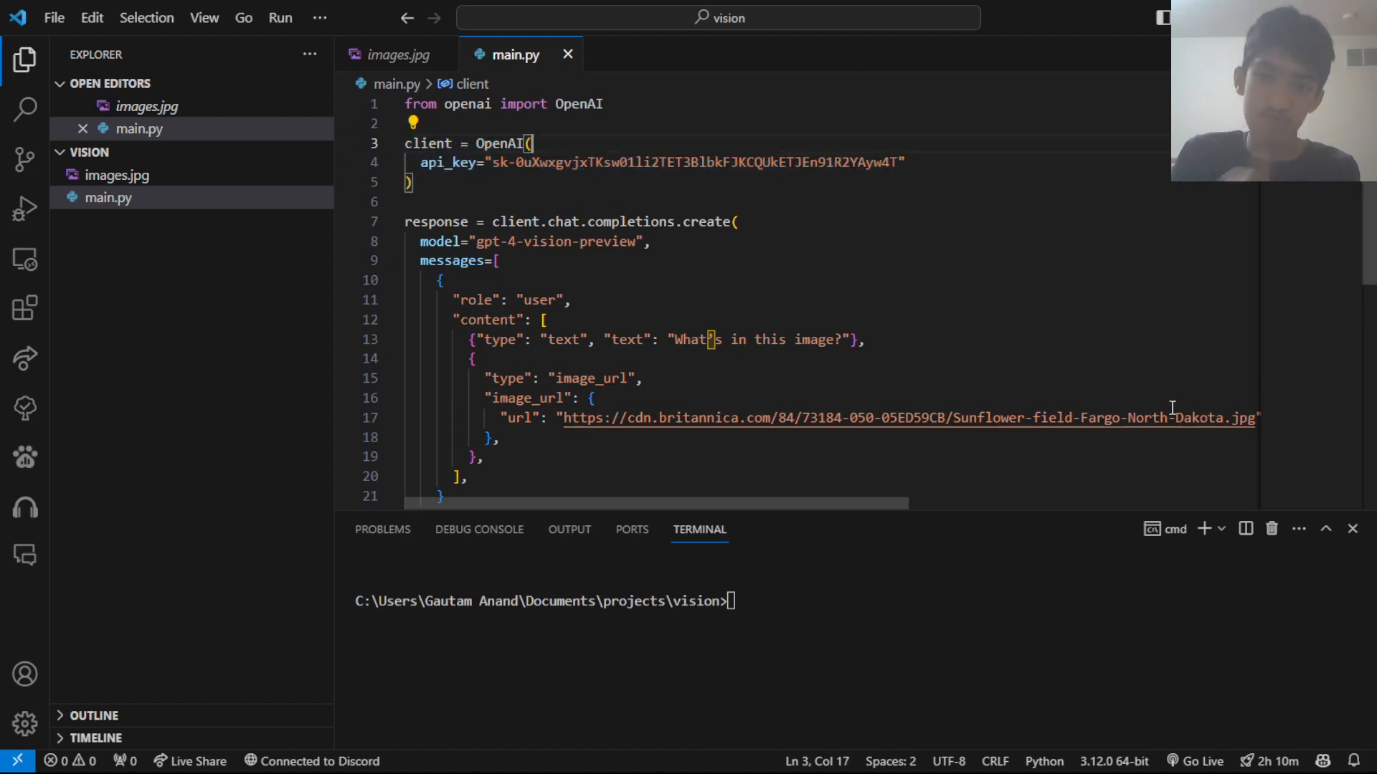
scroll(down, 3)
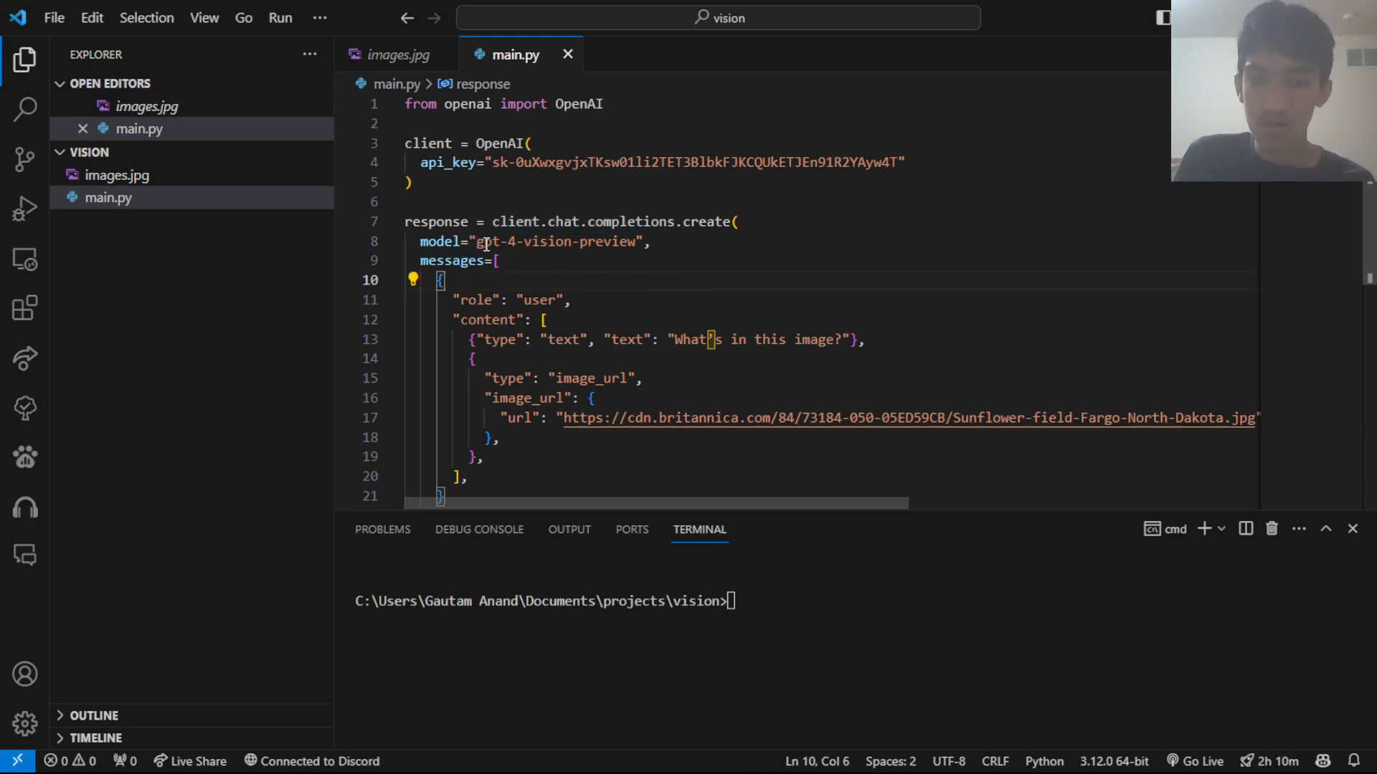
double_click(553, 241)
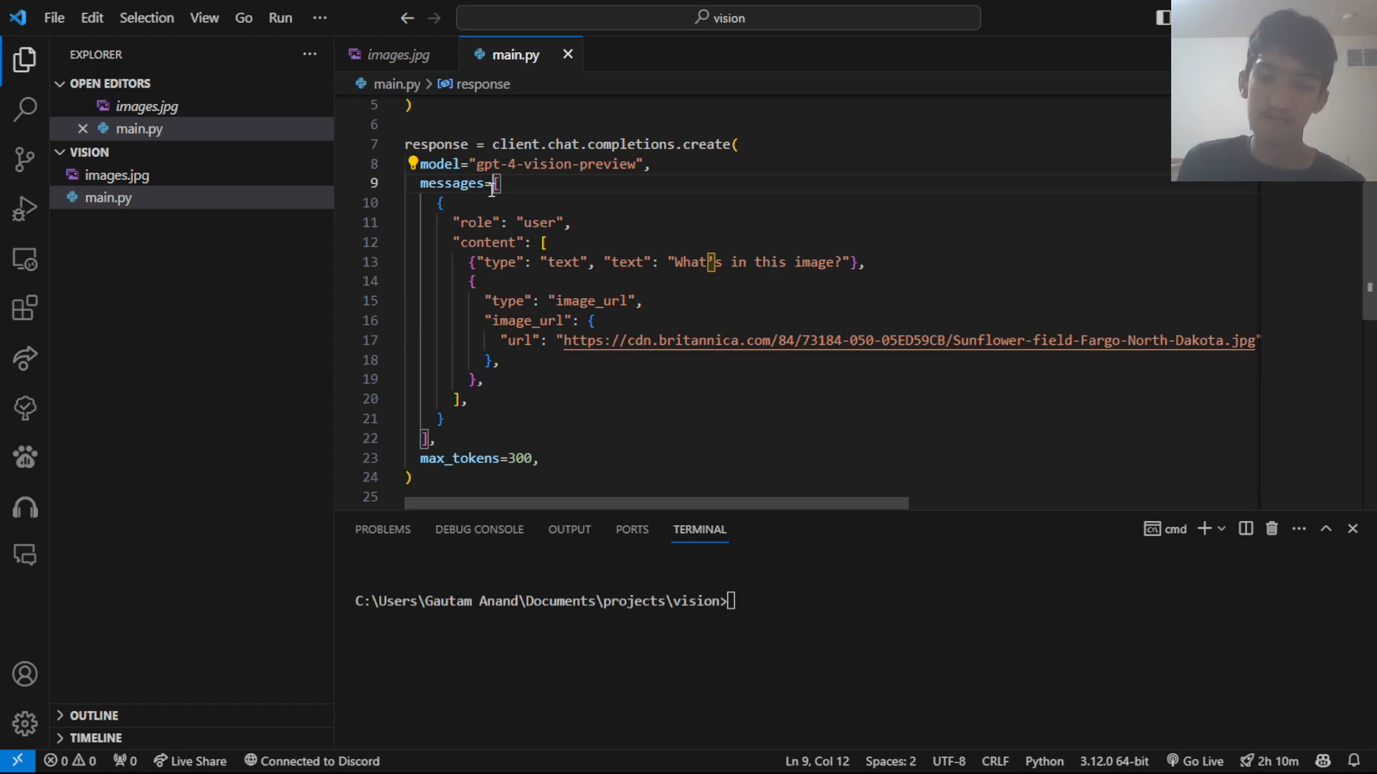
click(557, 189)
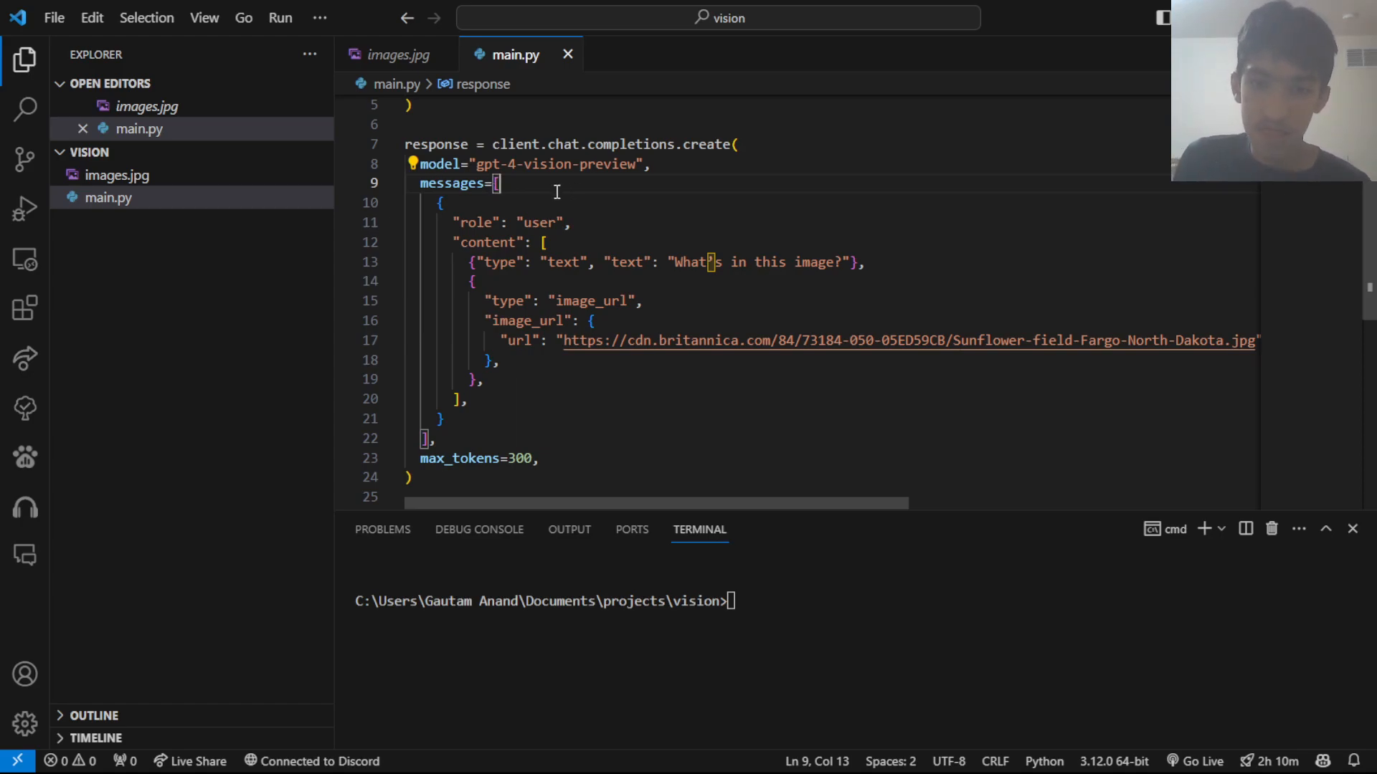
drag(446, 223, 562, 223)
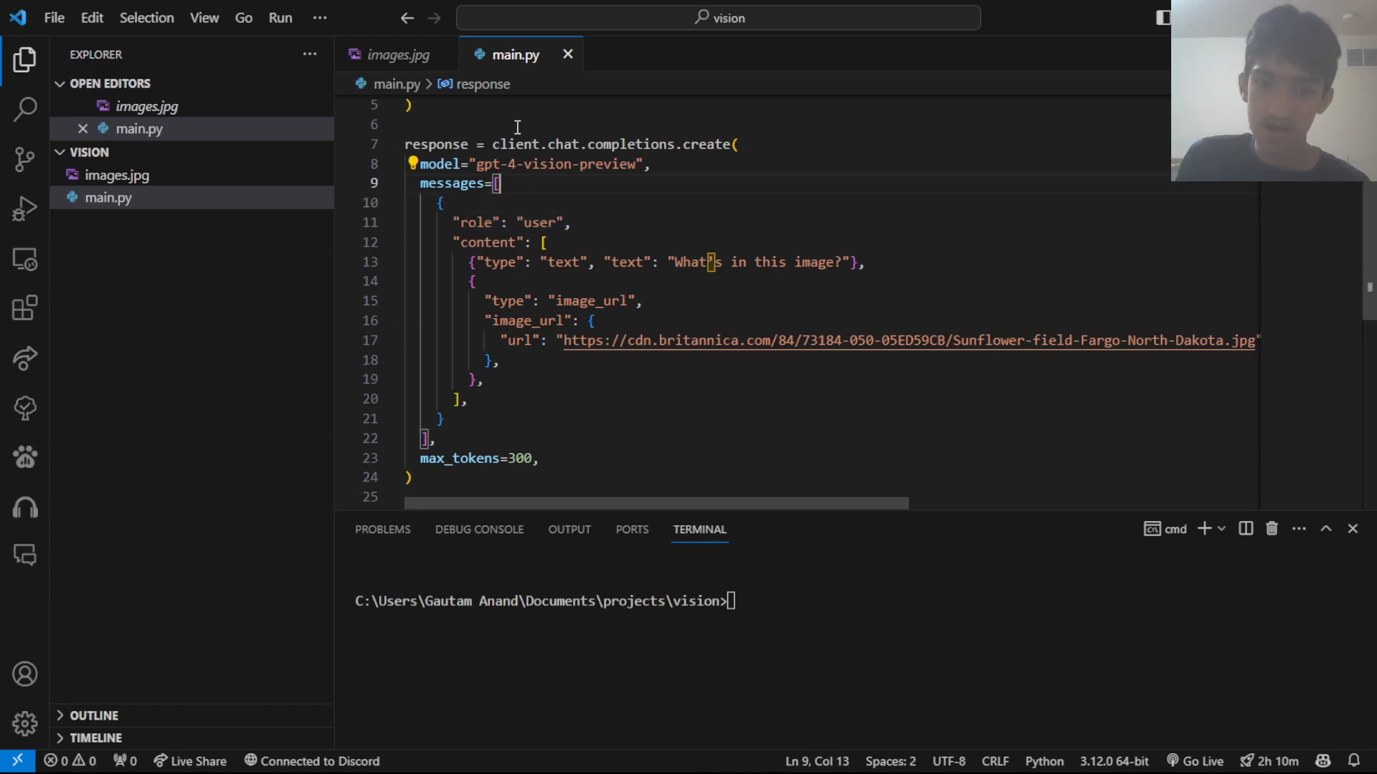
Step: Try role names system, bot, assistant after the user role, then remove them and select the image_url key
drag(439, 202, 443, 419)
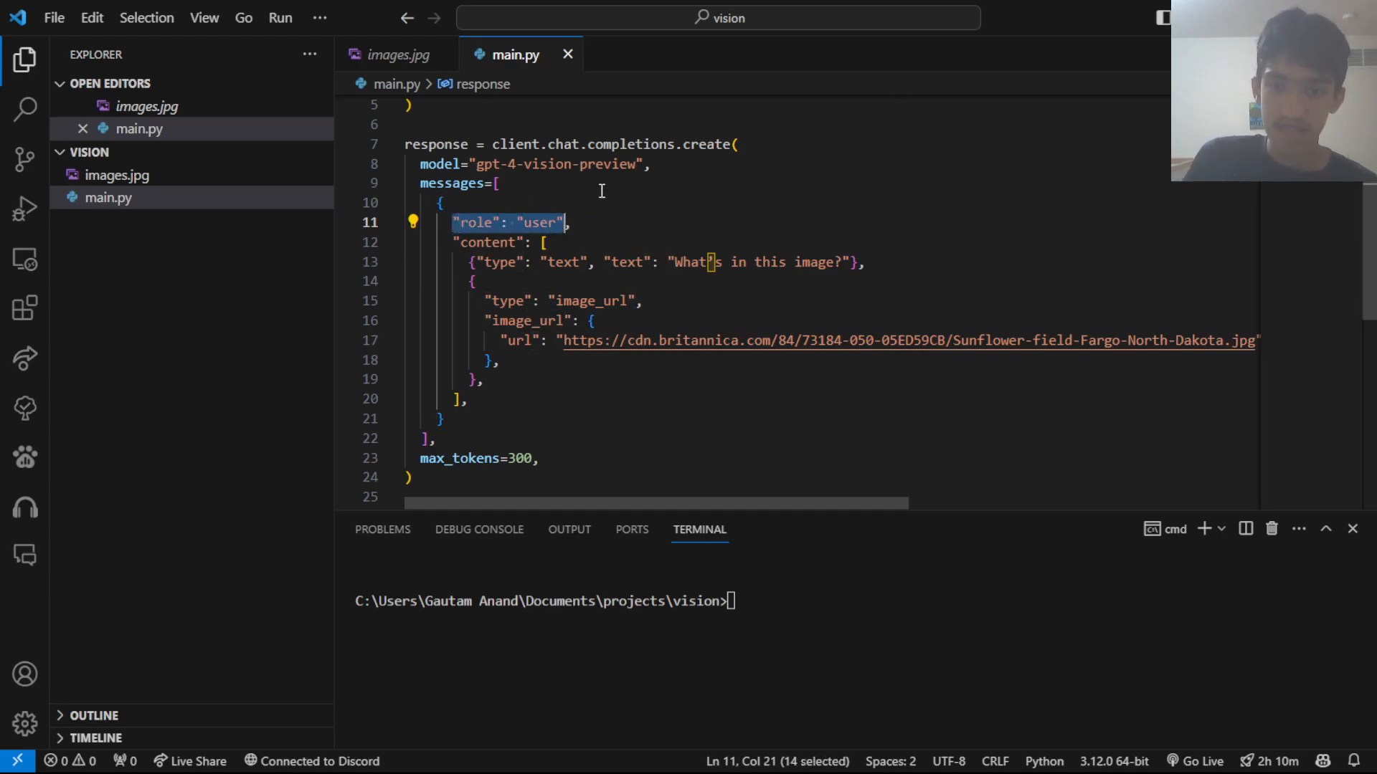
click(571, 222)
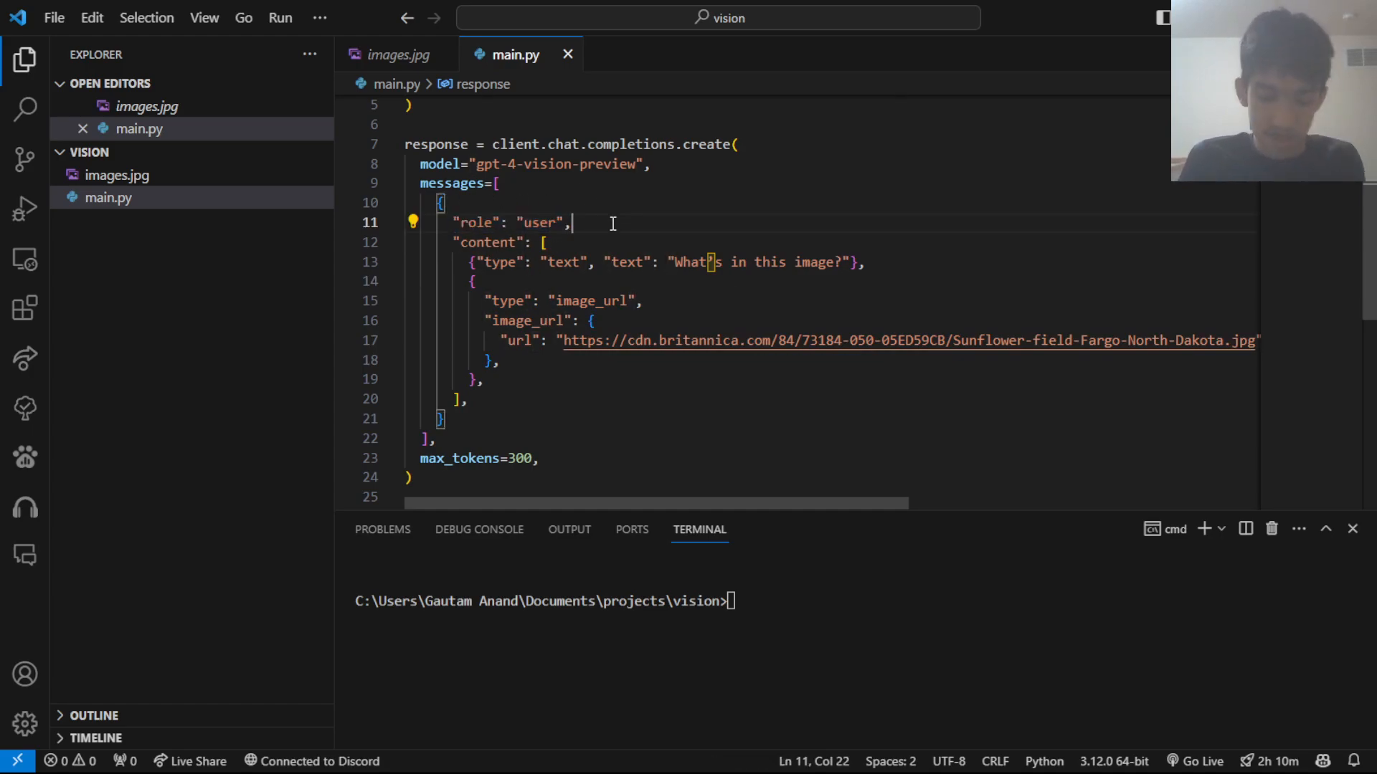
text("system",)
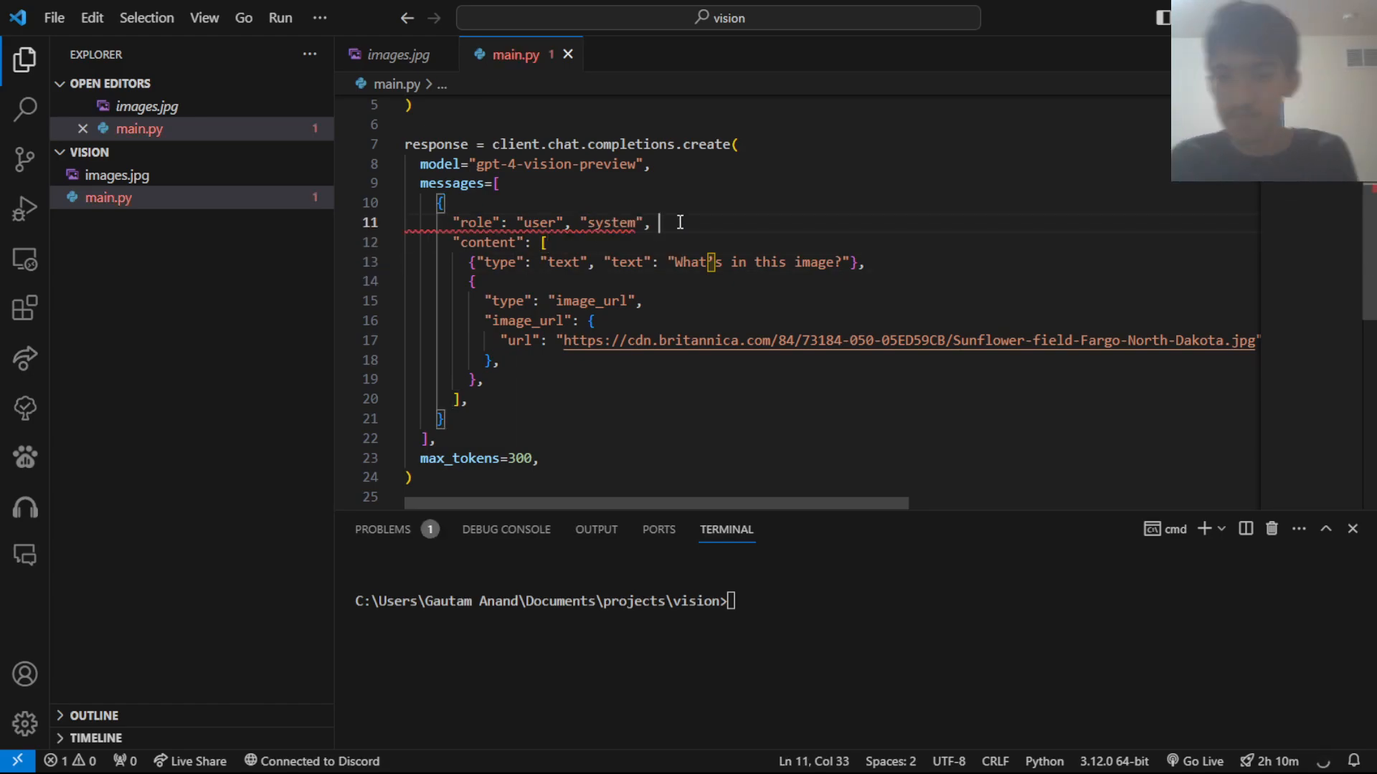
text("bot",)
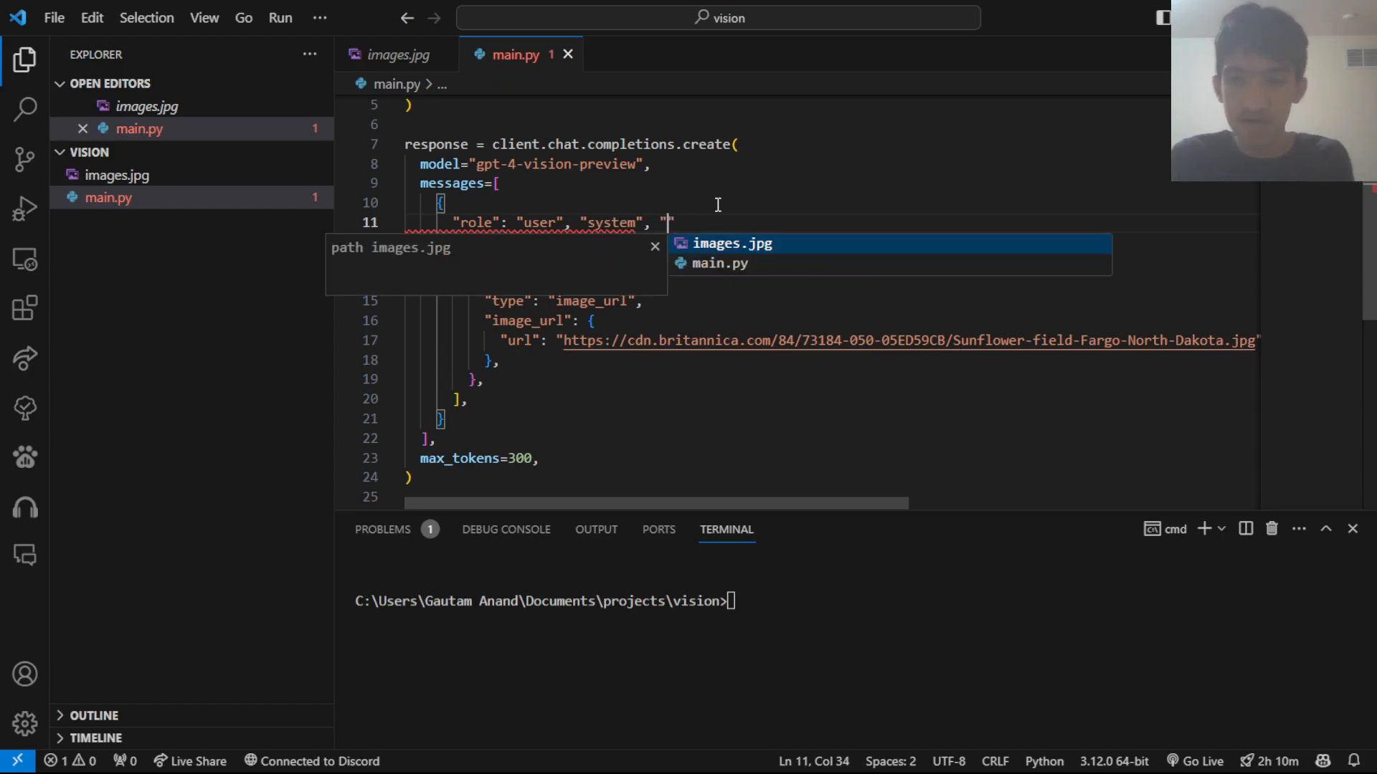
text(assistant)
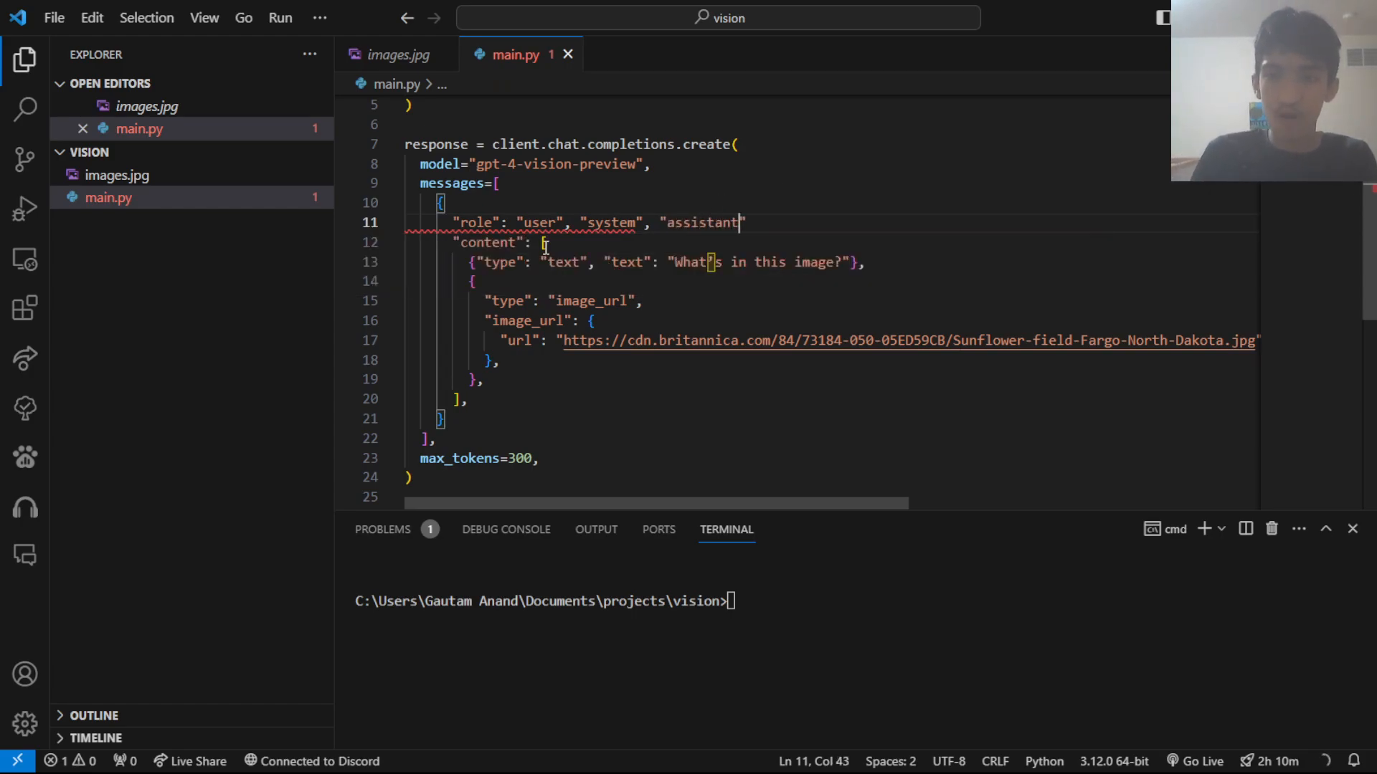
drag(569, 222, 746, 222)
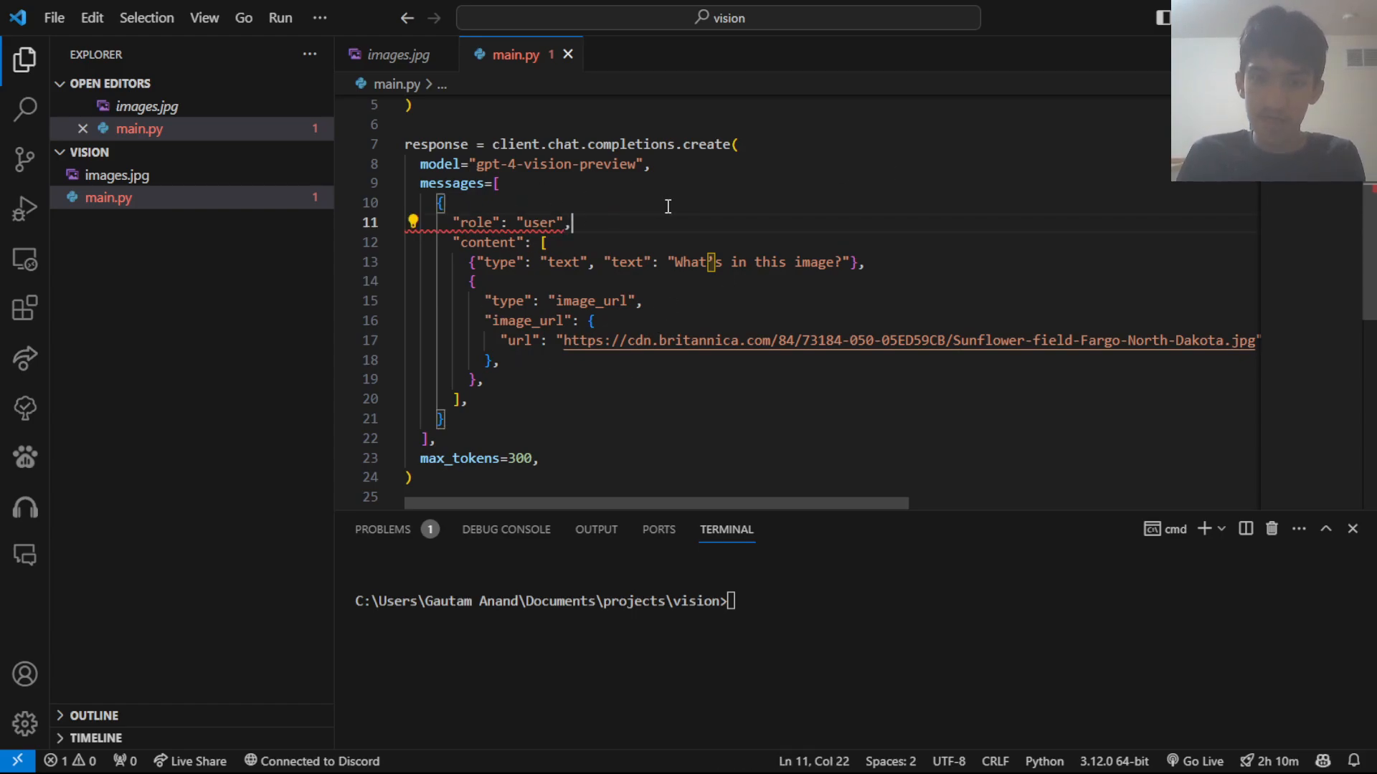
drag(573, 223, 483, 379)
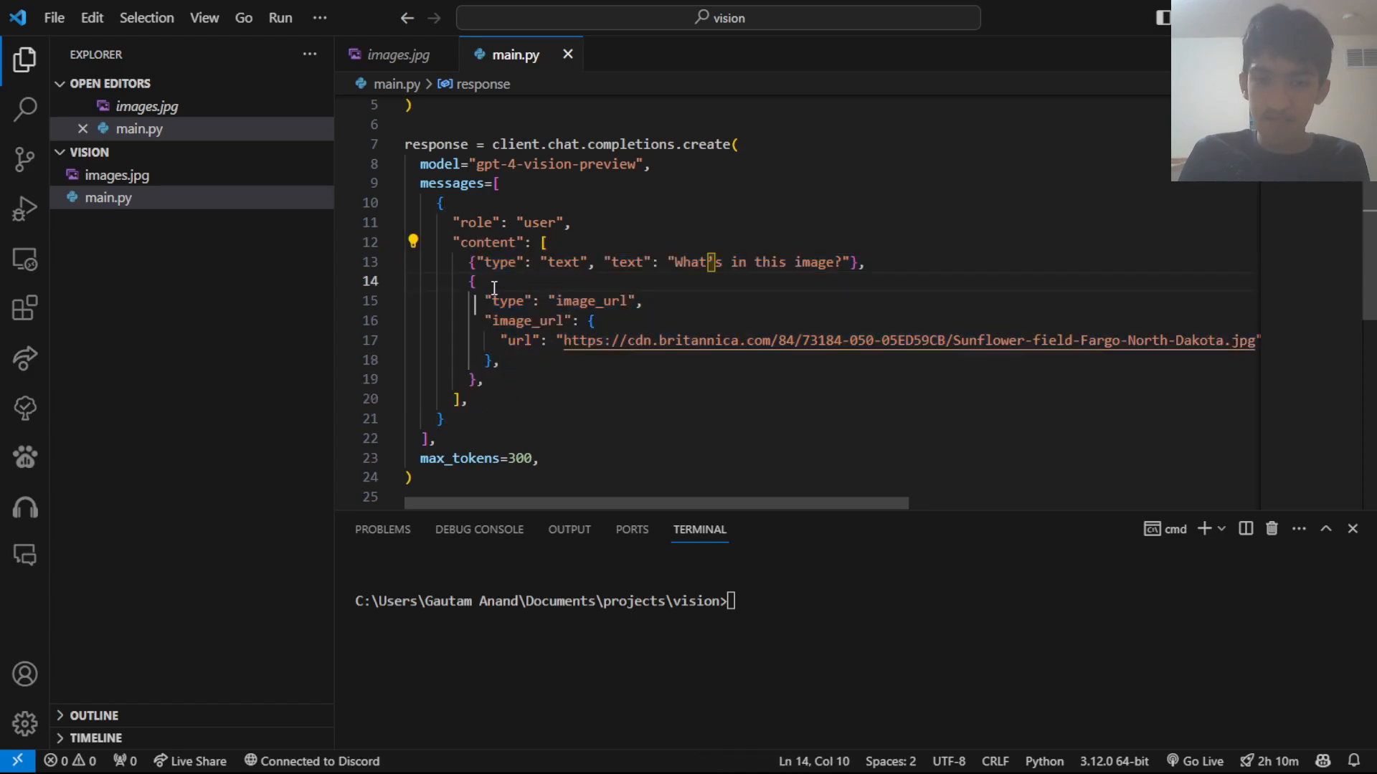
drag(464, 261, 863, 261)
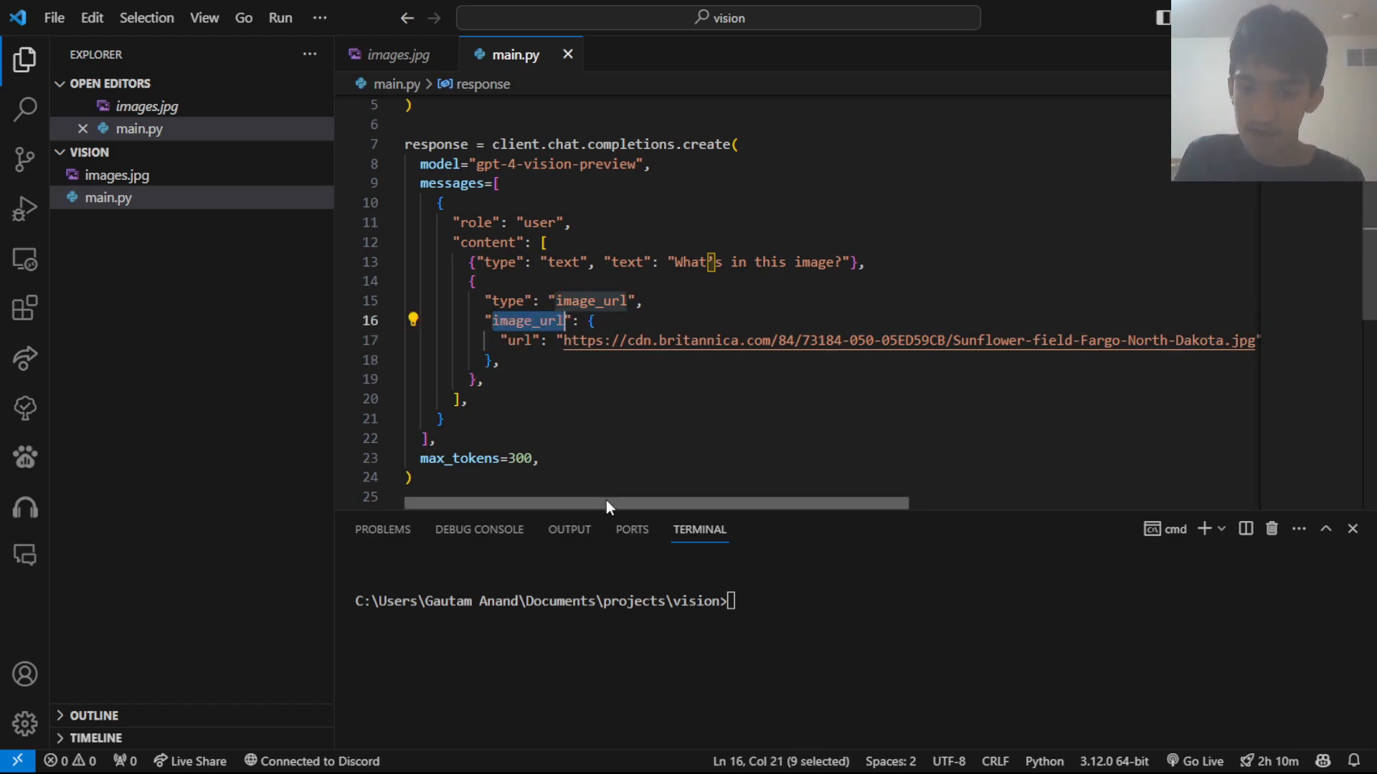
Step: View the local images.jpg car photo and the sunflower image, then return to the Vision docs
click(116, 175)
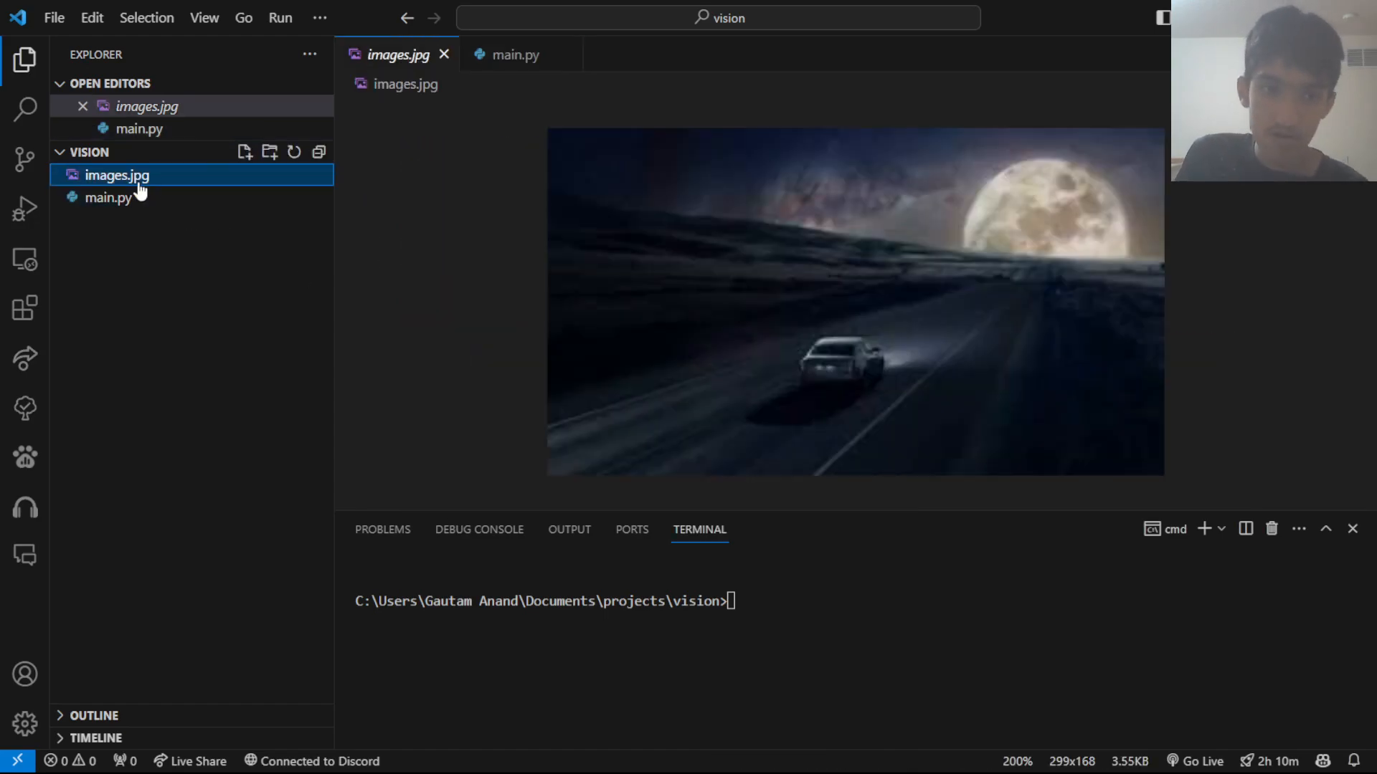
click(109, 197)
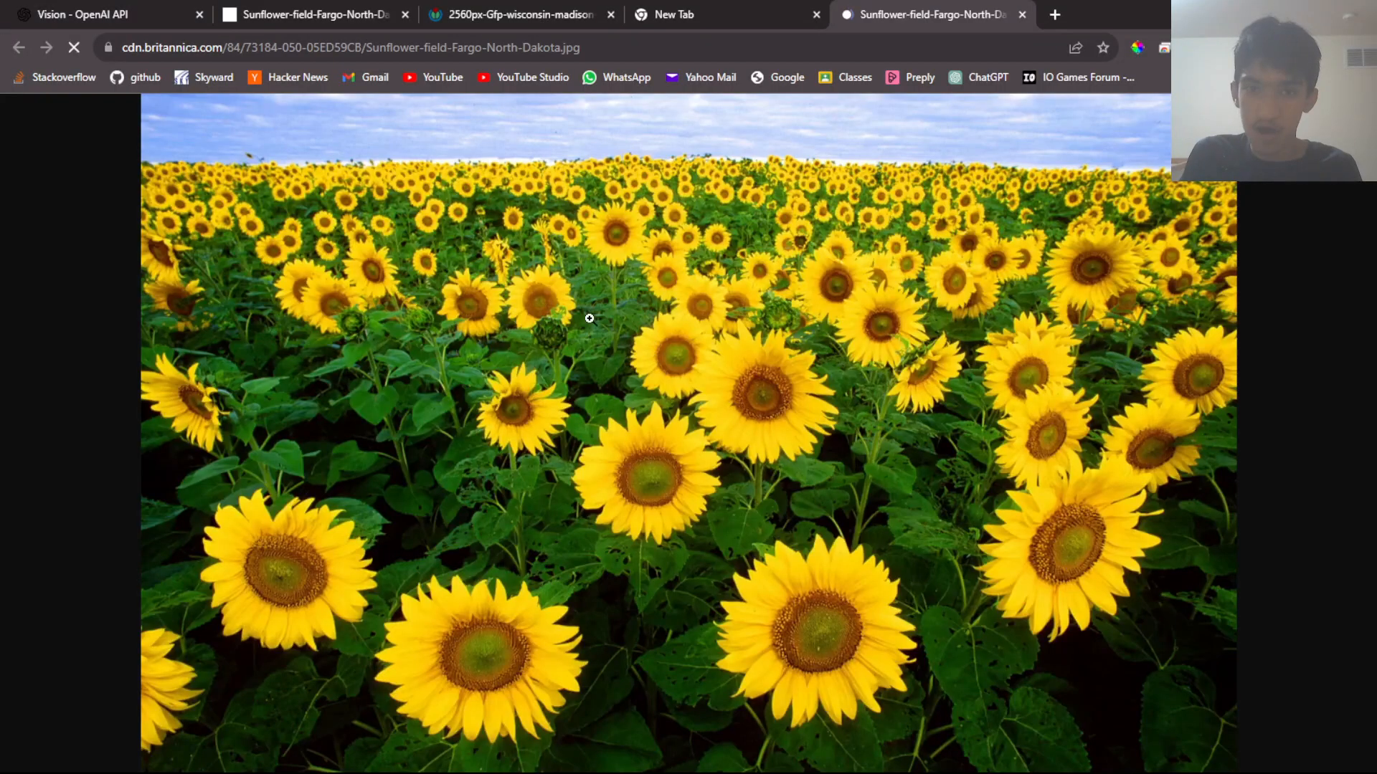
click(96, 14)
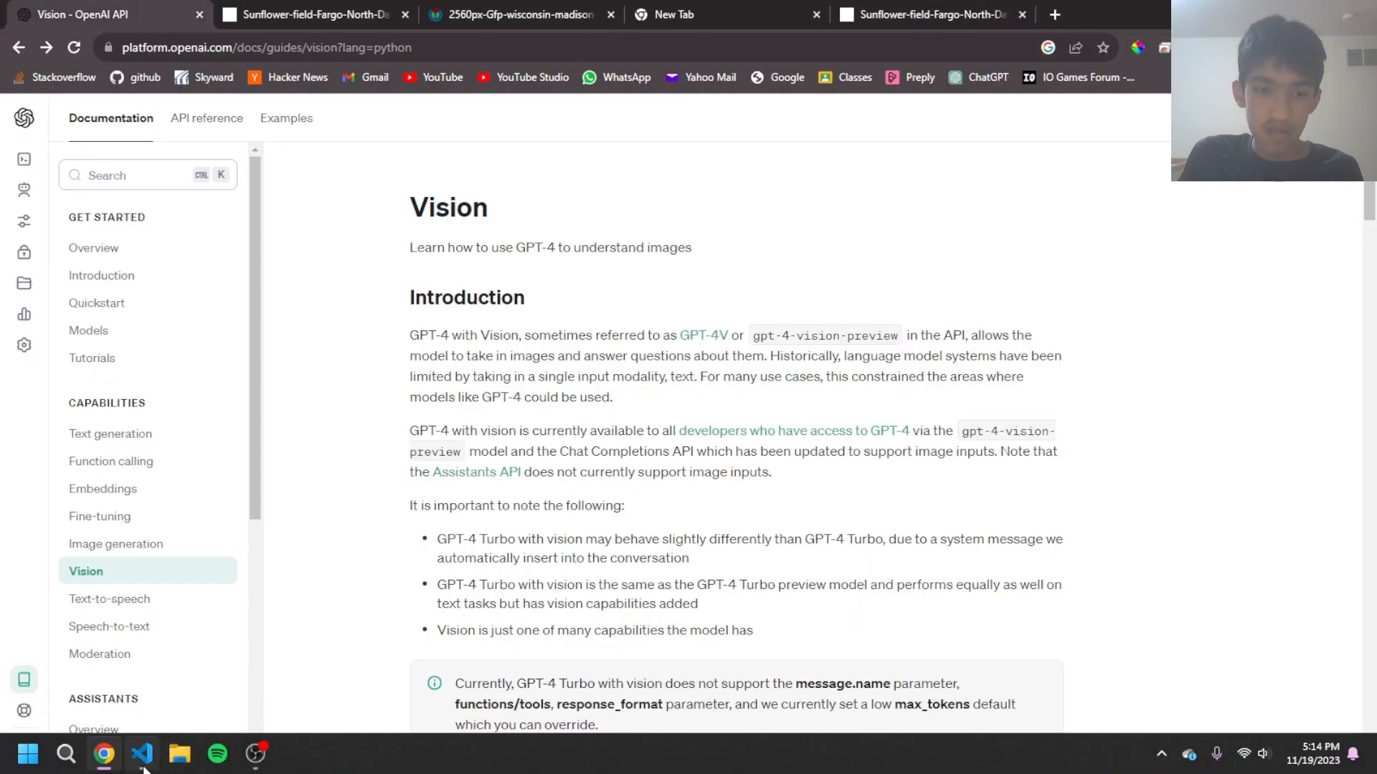
Step: Return to main.py and delete the duplicated image_url block, keeping the single sunflower URL request
click(142, 752)
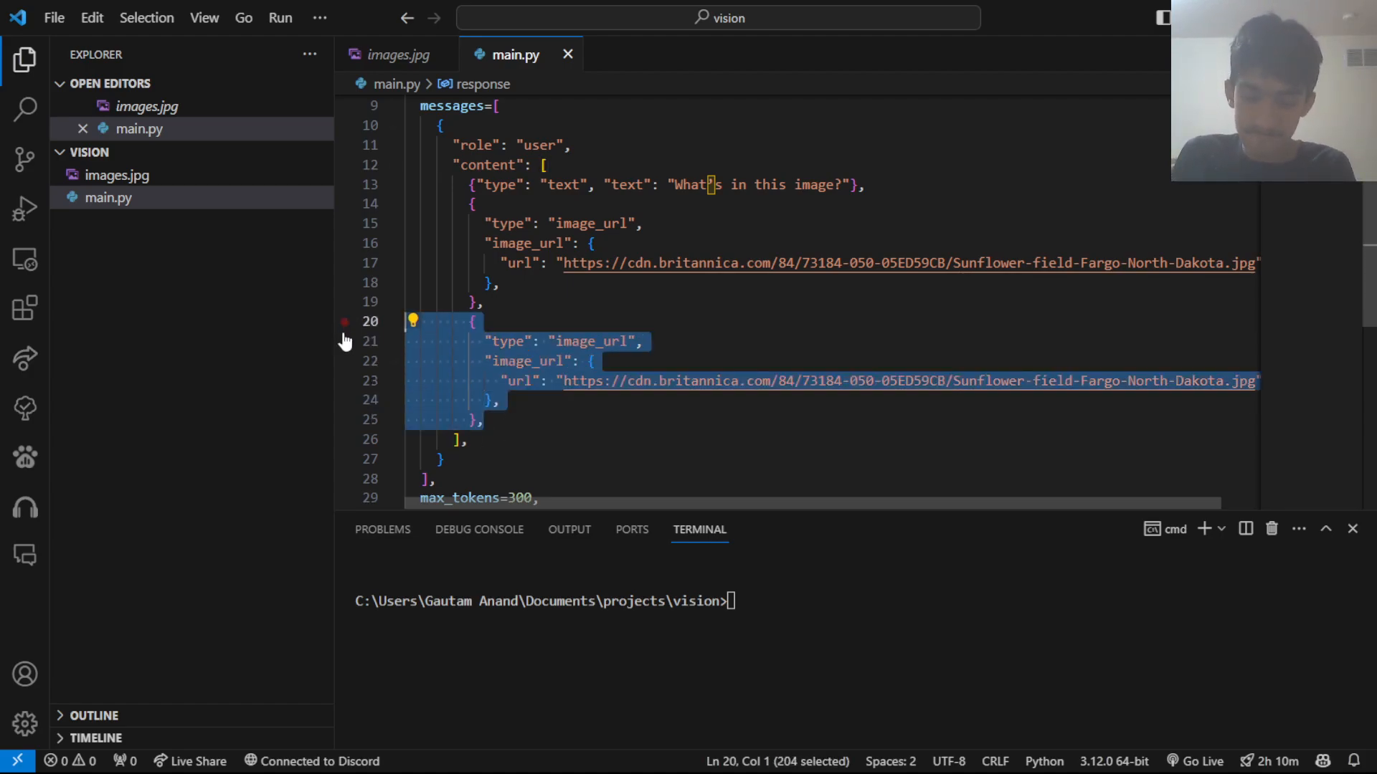
key(Delete)
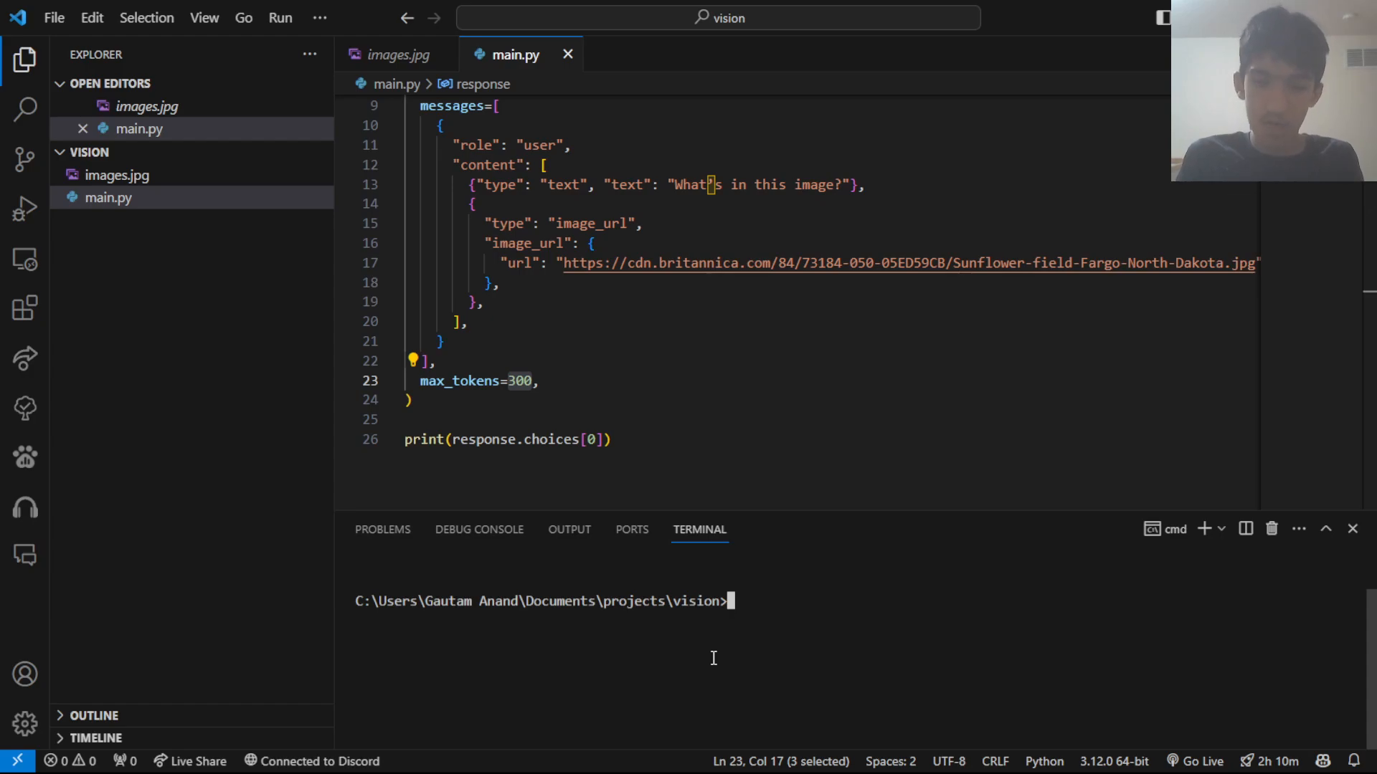
Step: Run python main.py and extend the print to response.choices[0].message for the sunflower description
text(python main.py)
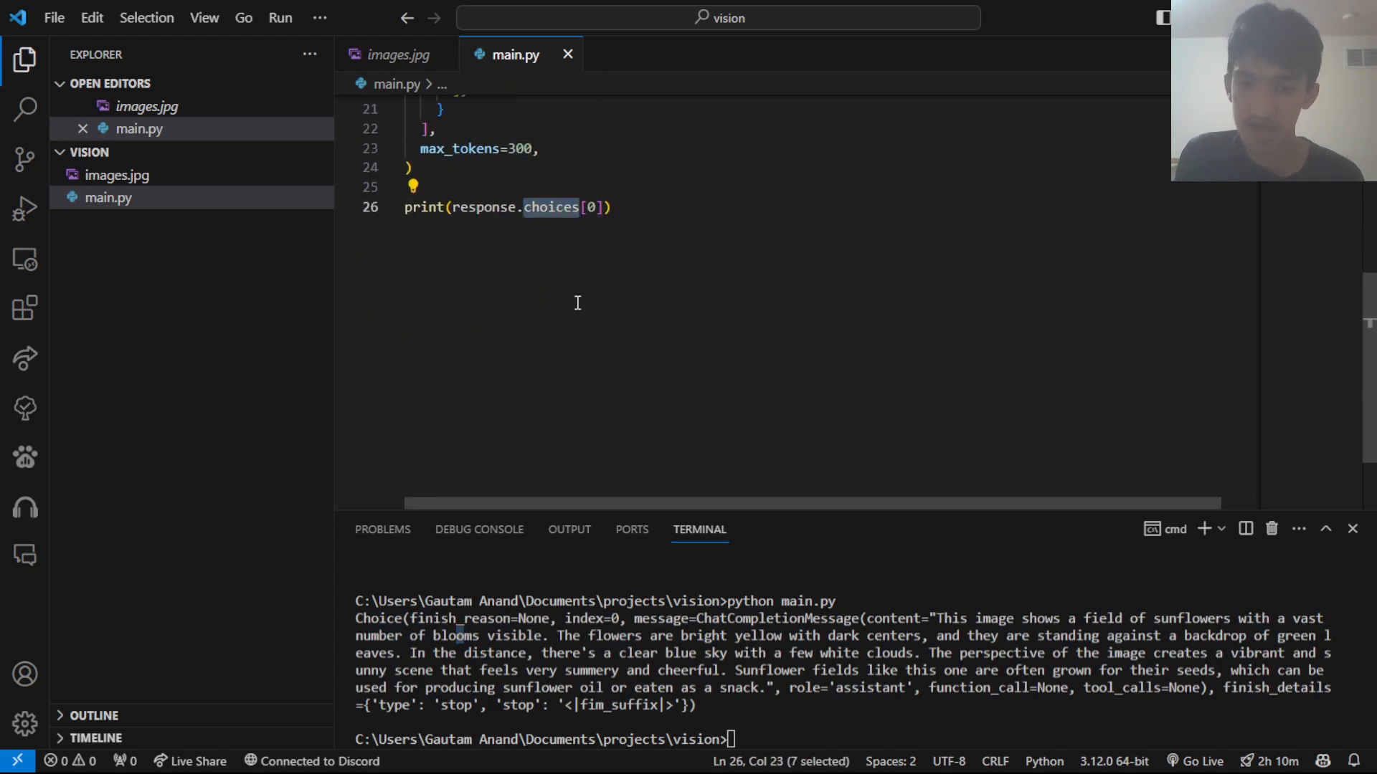
click(636, 208)
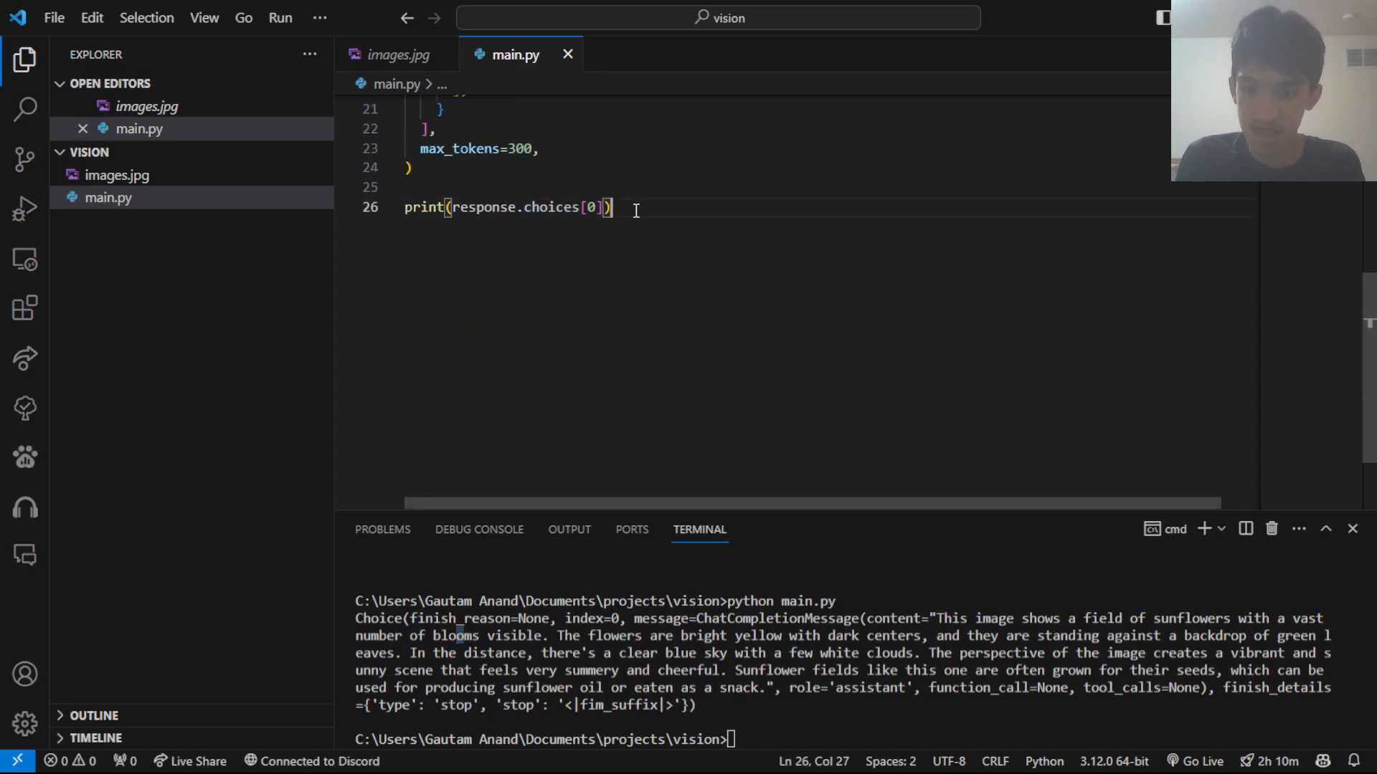
text(.mess)
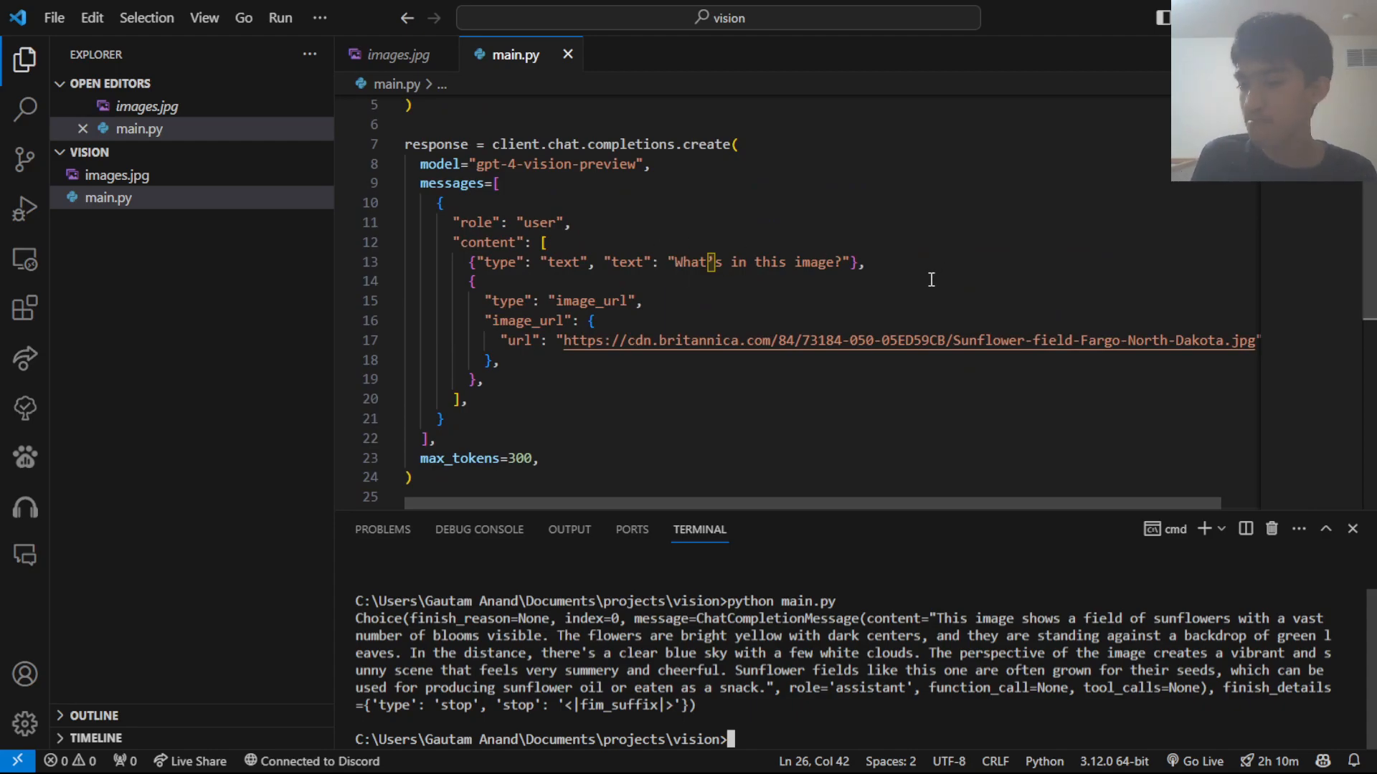
mouse_move(618, 243)
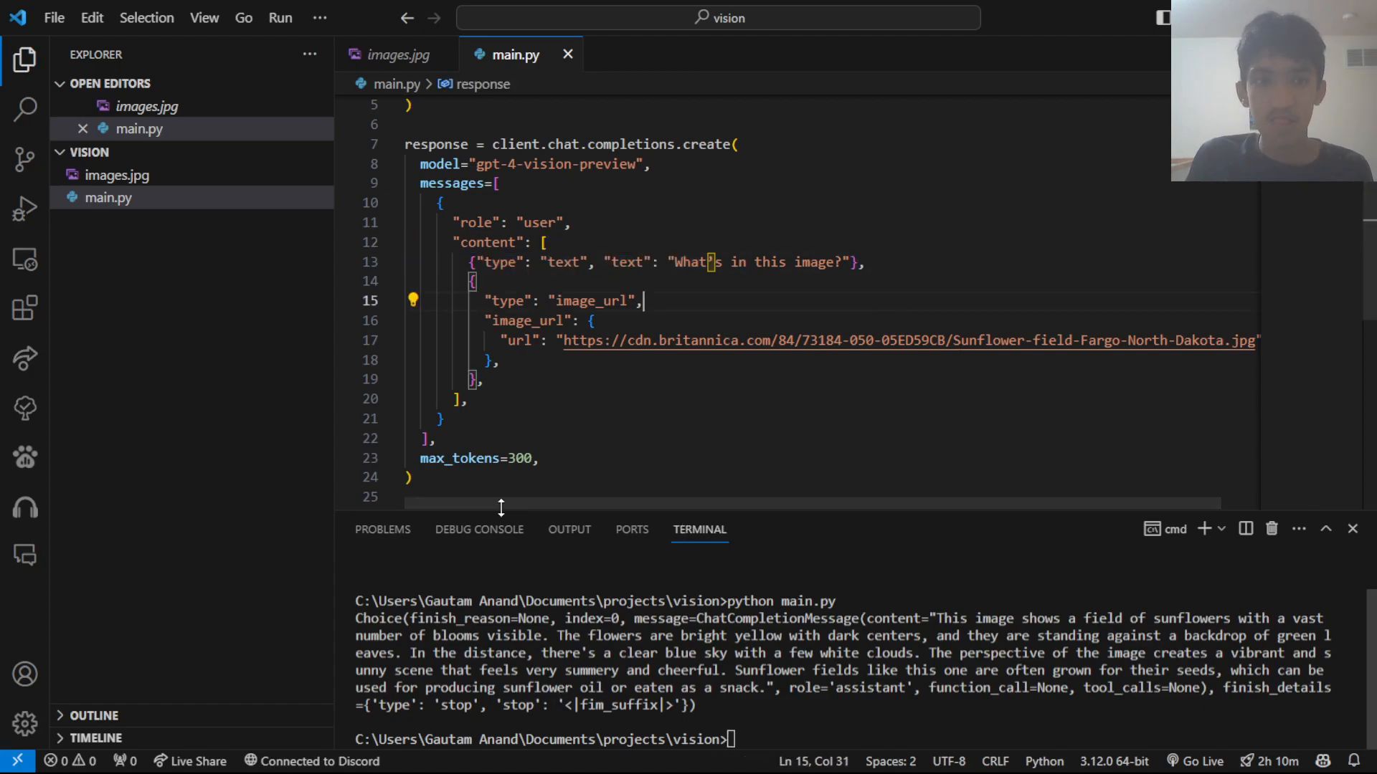
Step: Add import base64 under the first import line
click(116, 175)
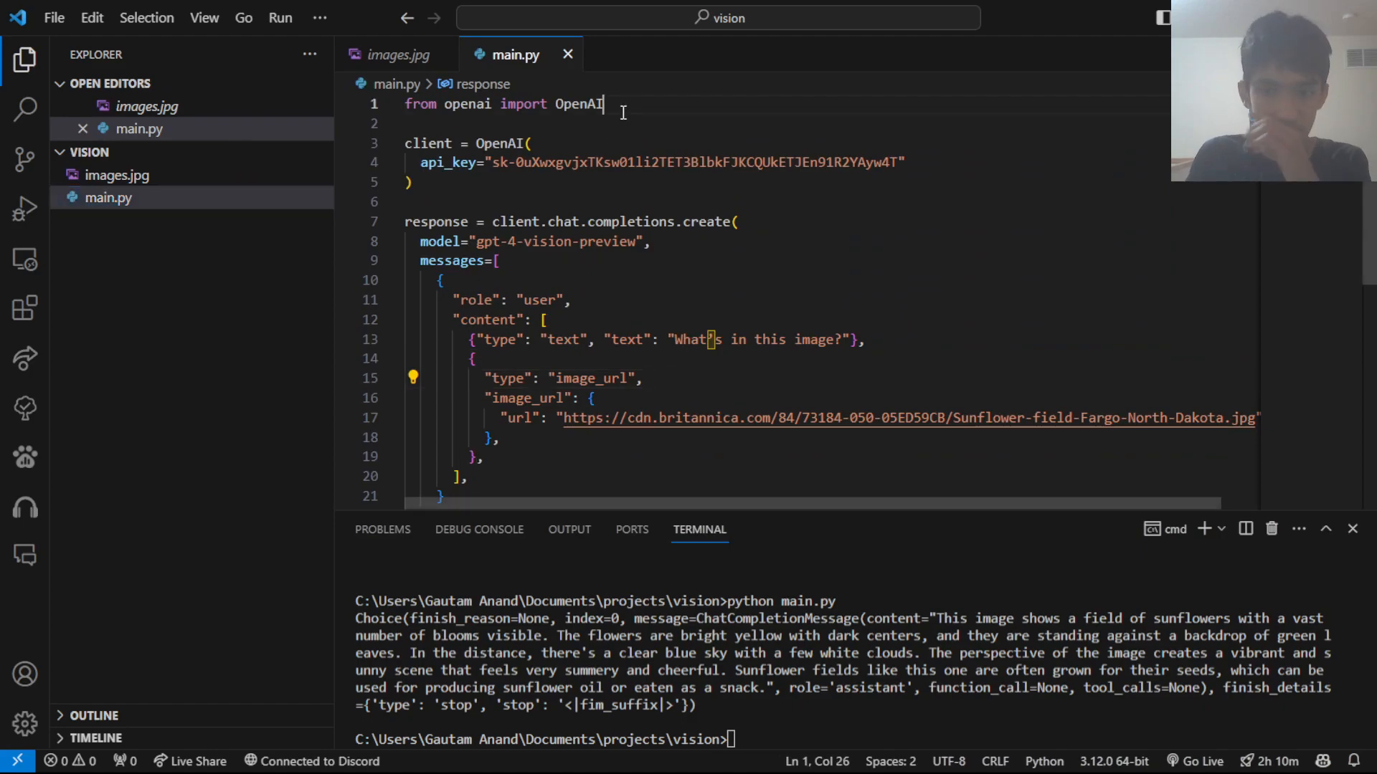
text(import)
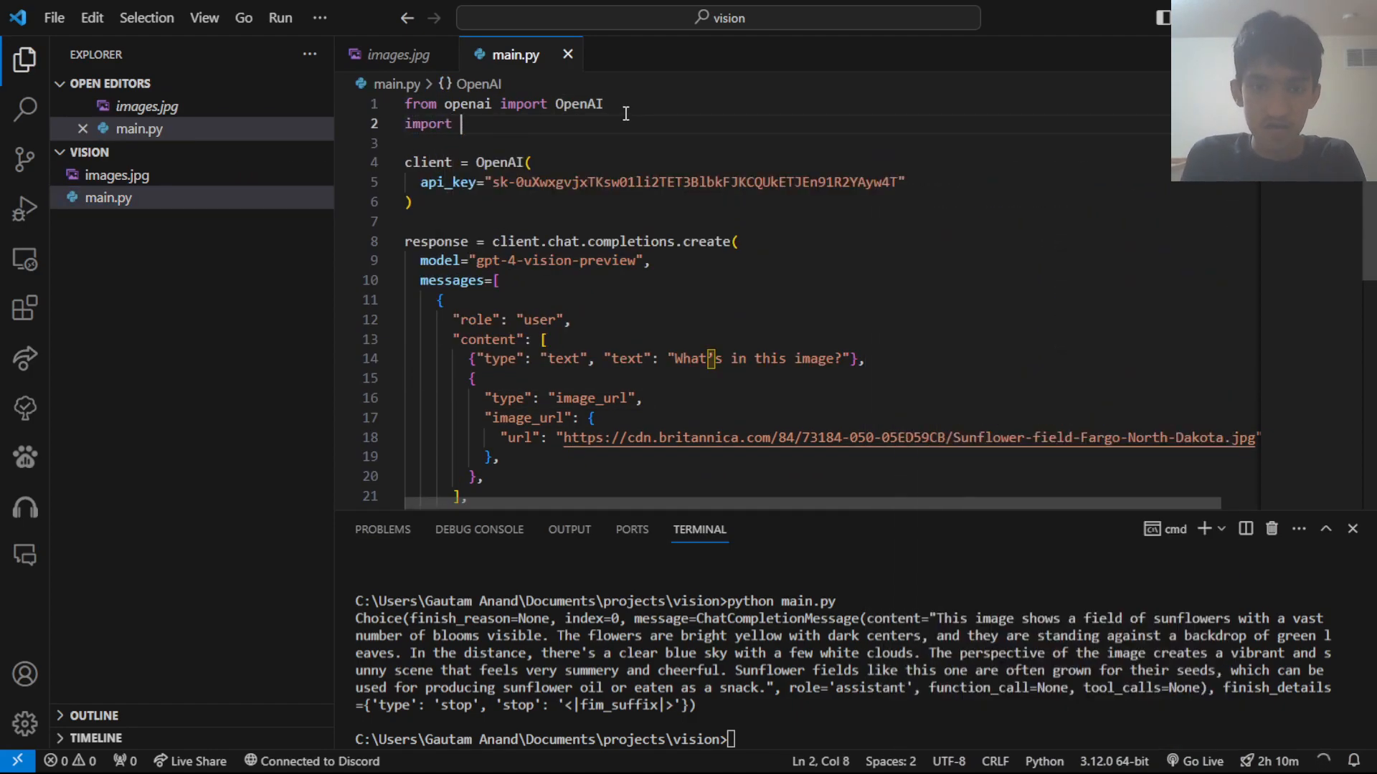
text(base64)
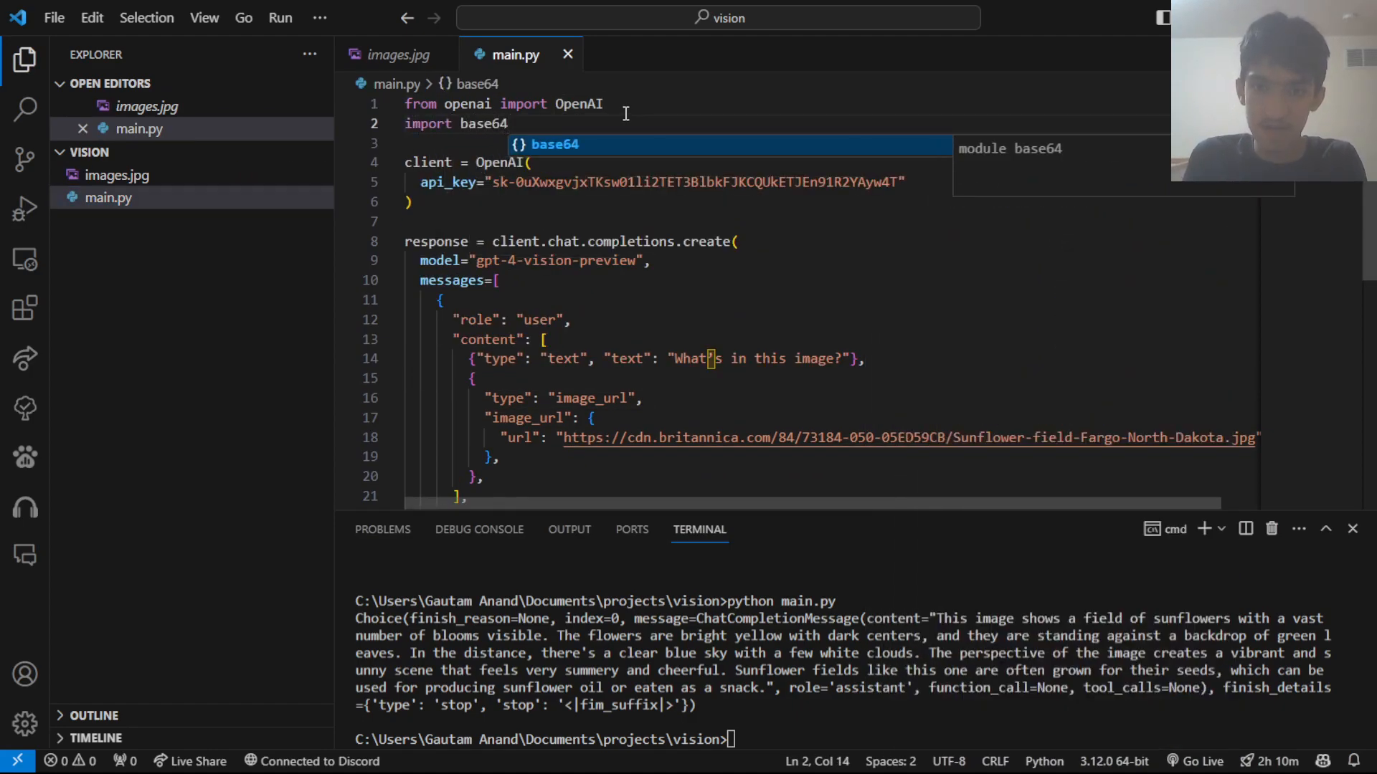
Step: Define image_to_base64(image_path) reading the file in 'rb' and returning a UTF-8 b64encode string
click(434, 202)
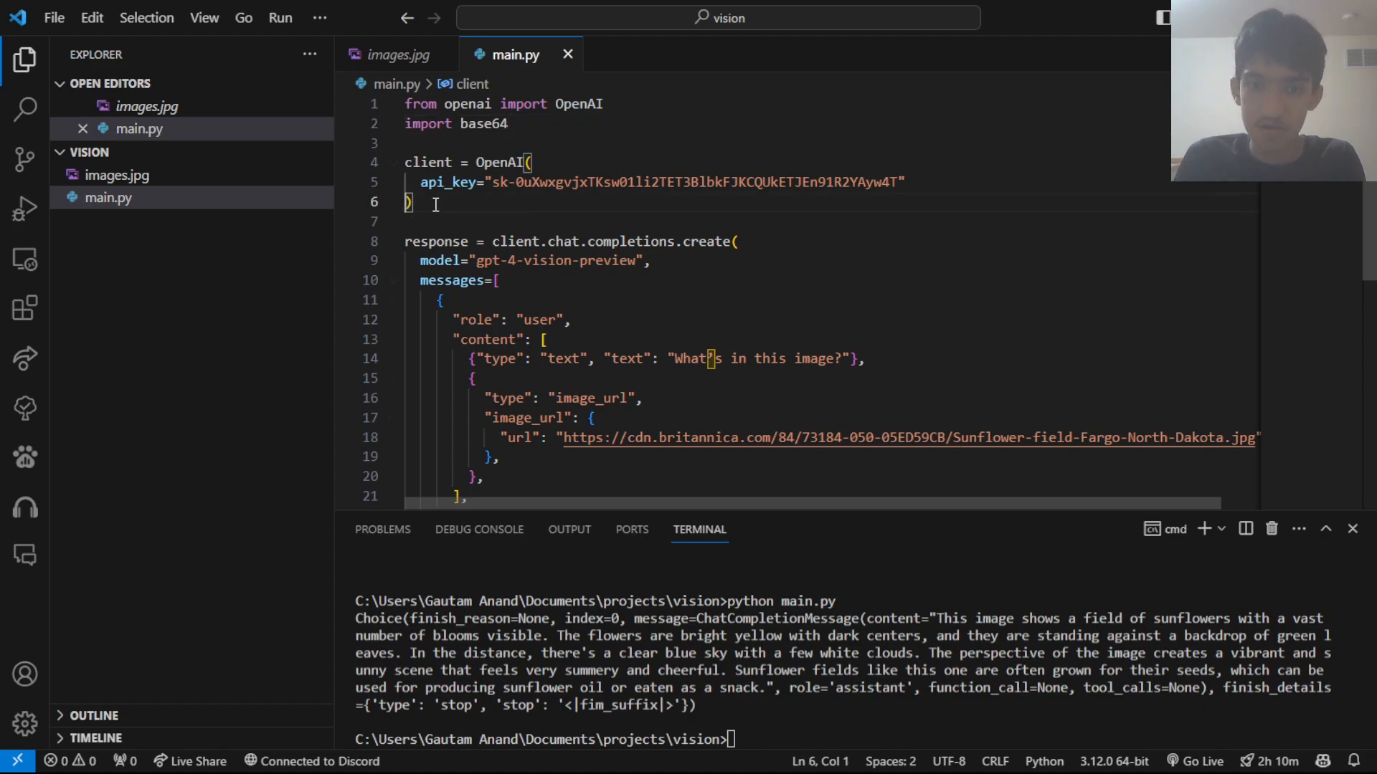
text(def image_to_base64(image_path):)
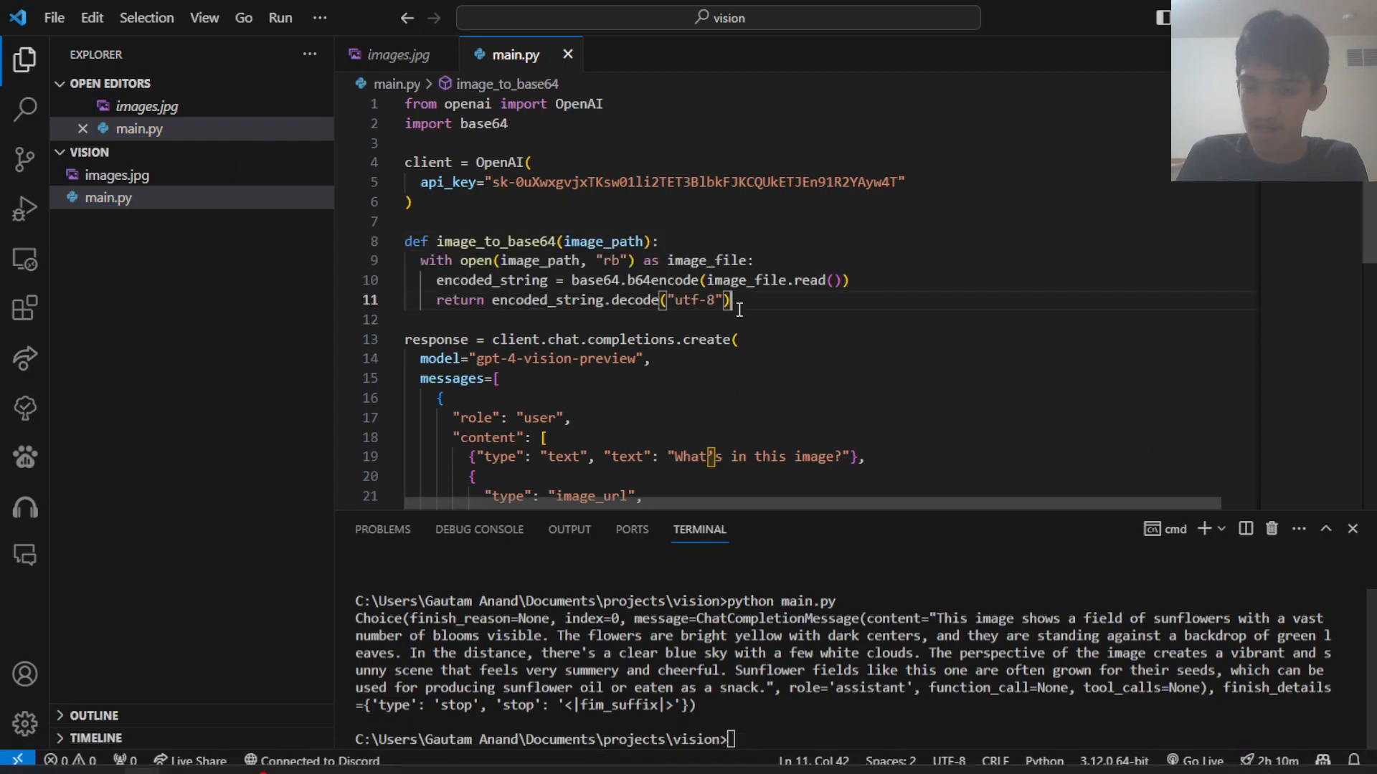
drag(729, 299, 404, 241)
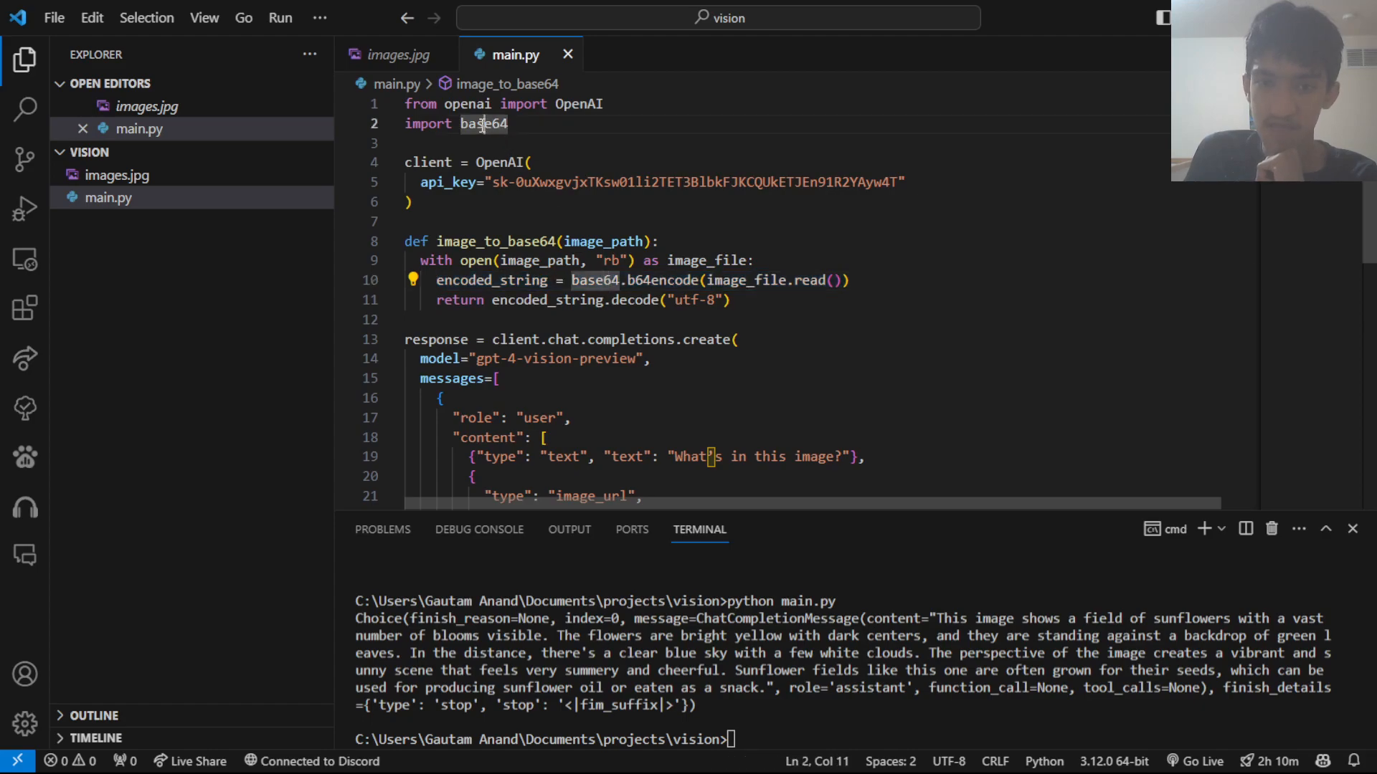
double_click(482, 123)
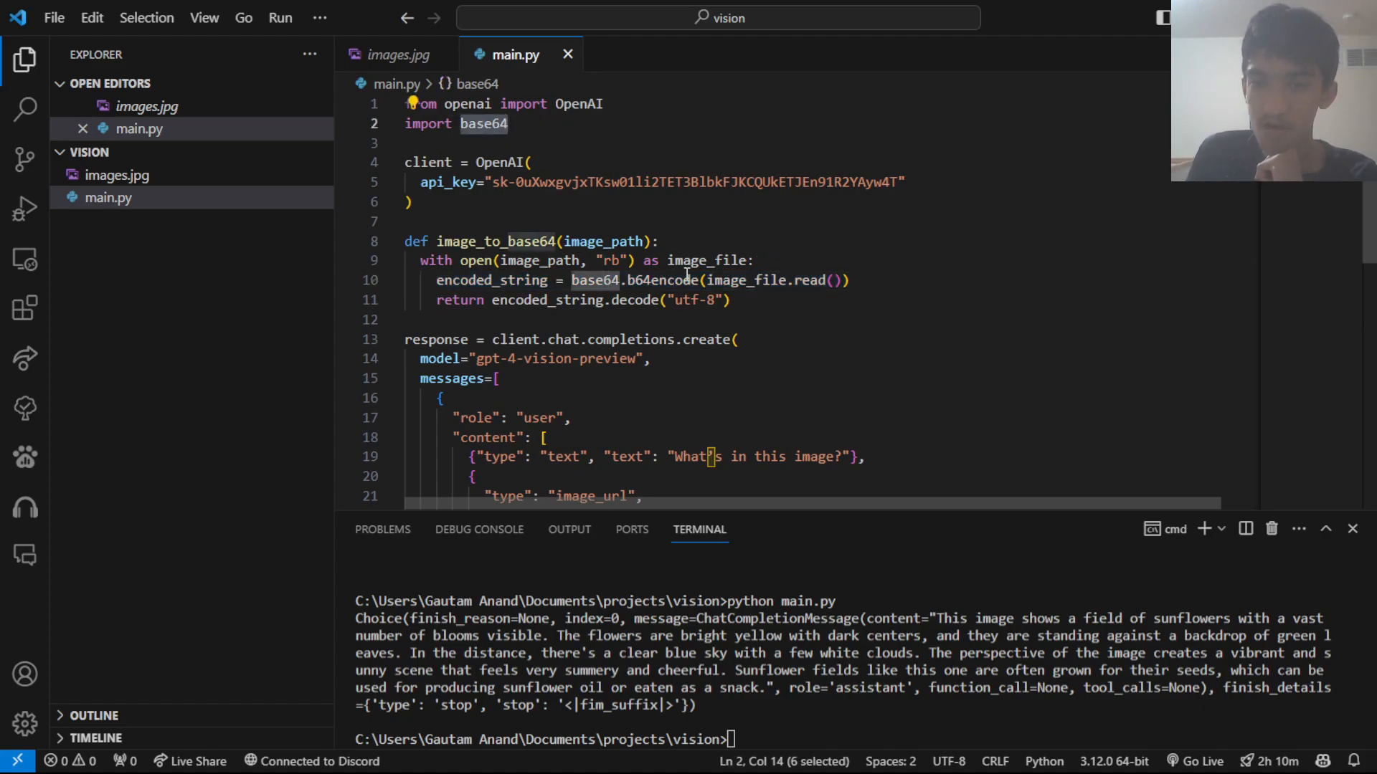
mouse_move(812, 294)
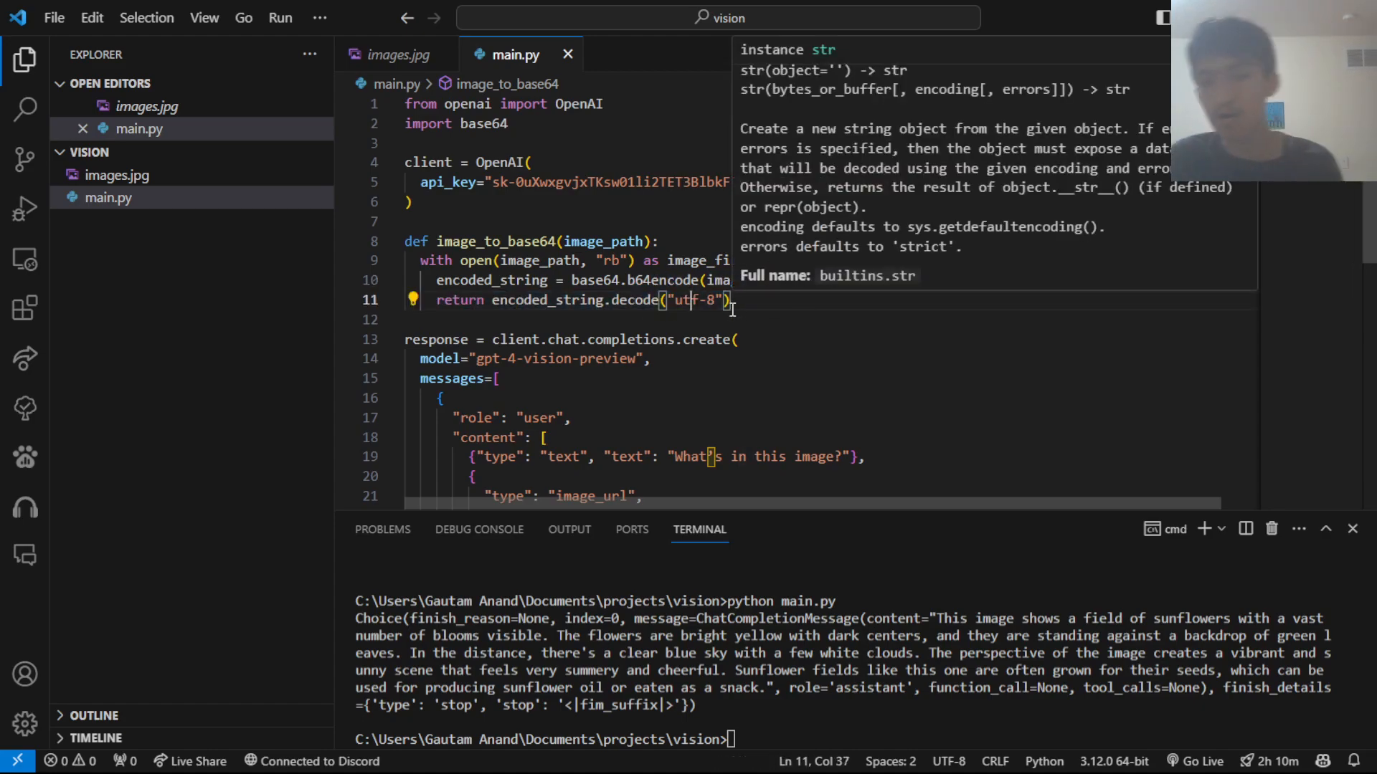
click(728, 300)
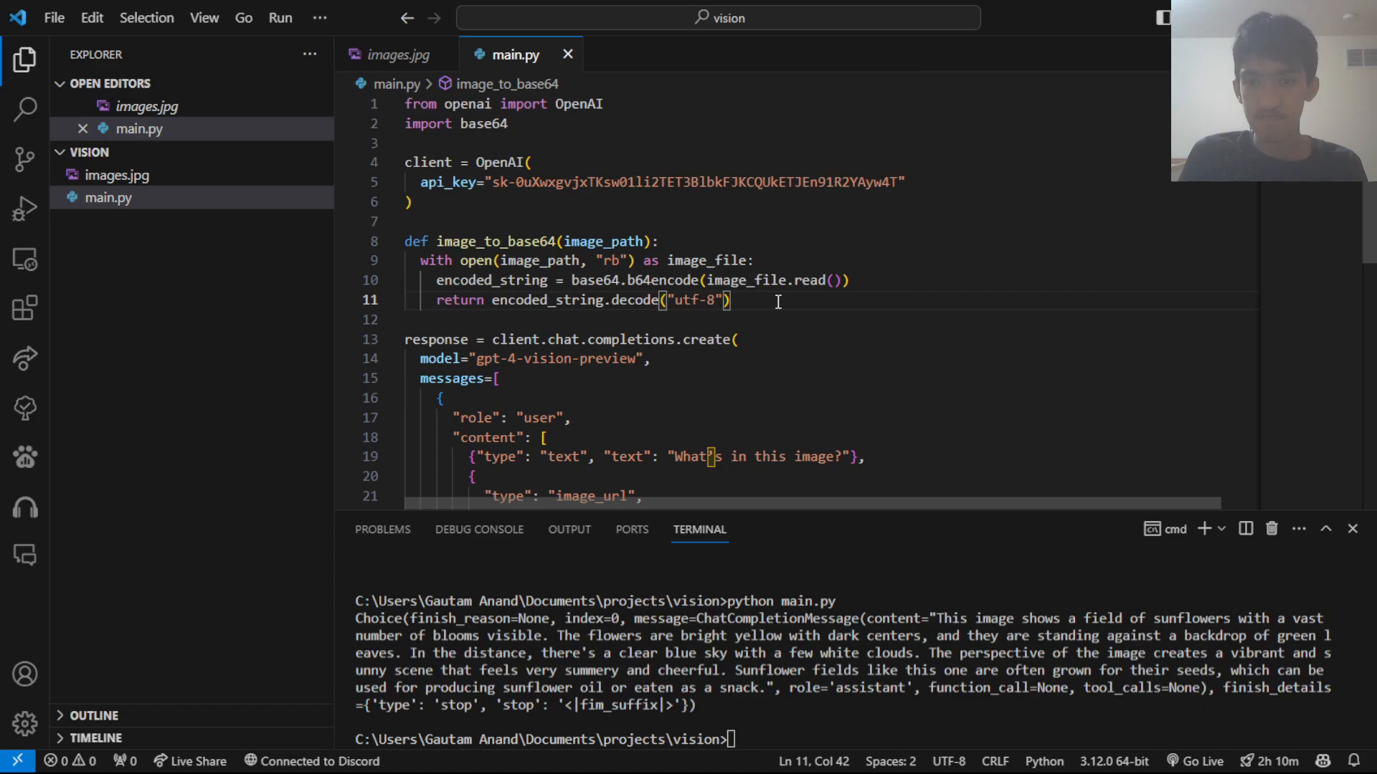
Step: Replace the URL with f"data:image/jpeg;base64,{image_to_base64(...)}" for images.jpg and run it for the moonlit car description
scroll(down, 3)
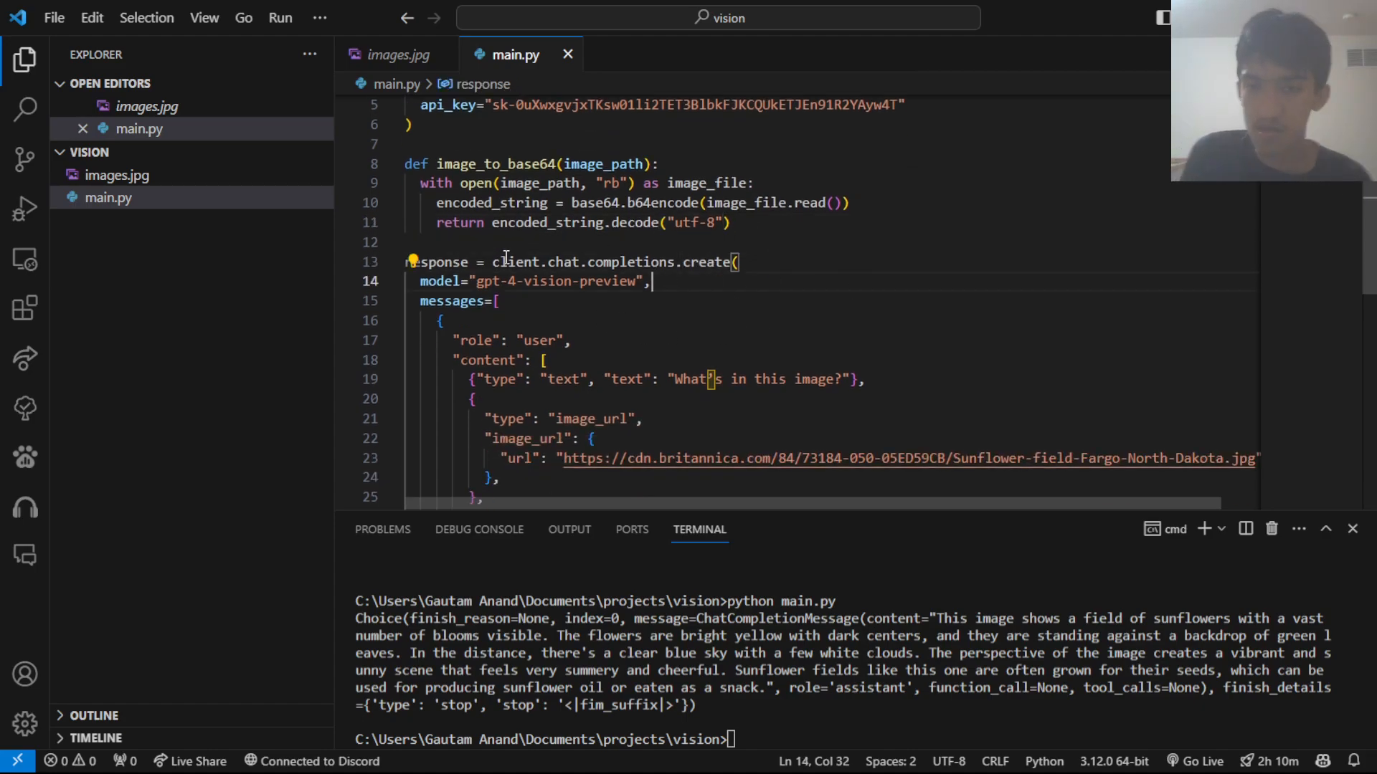
scroll(down, 3)
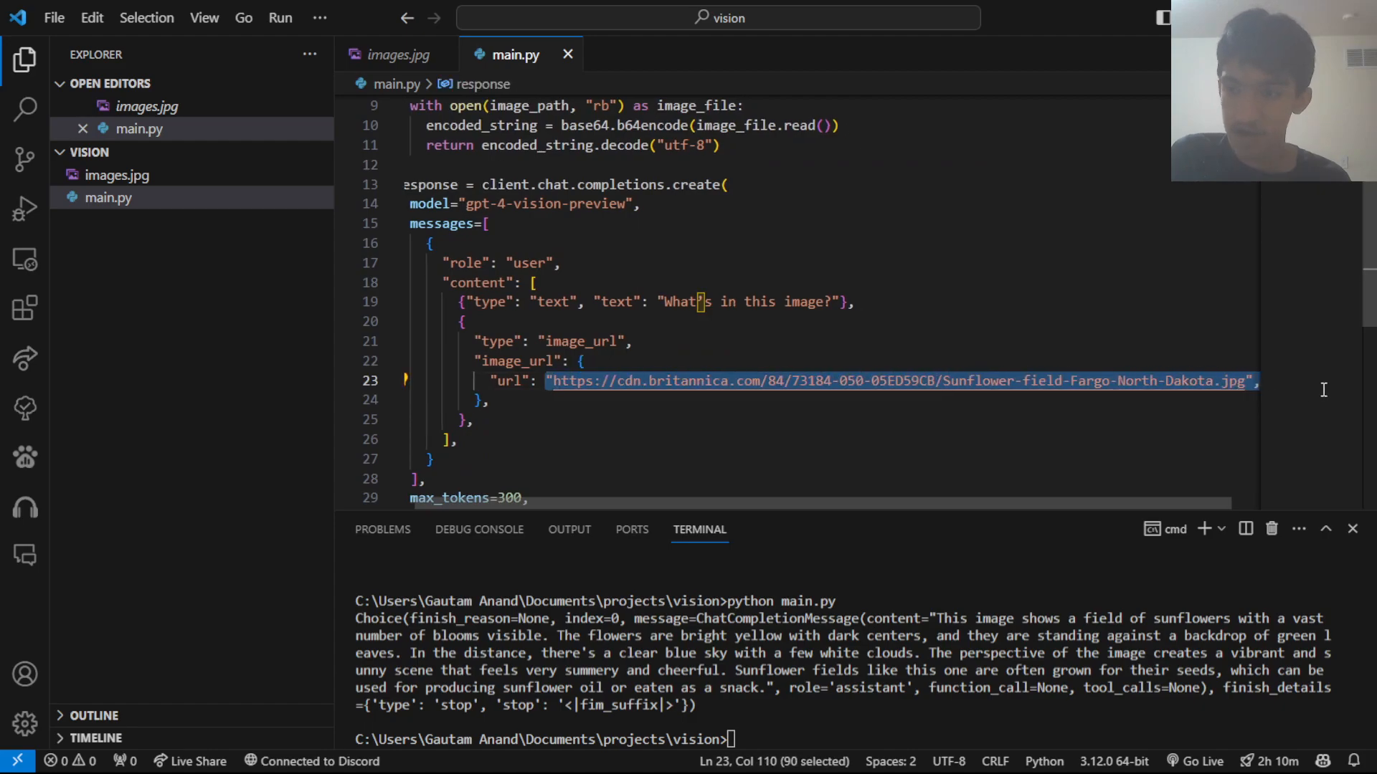
text(f")
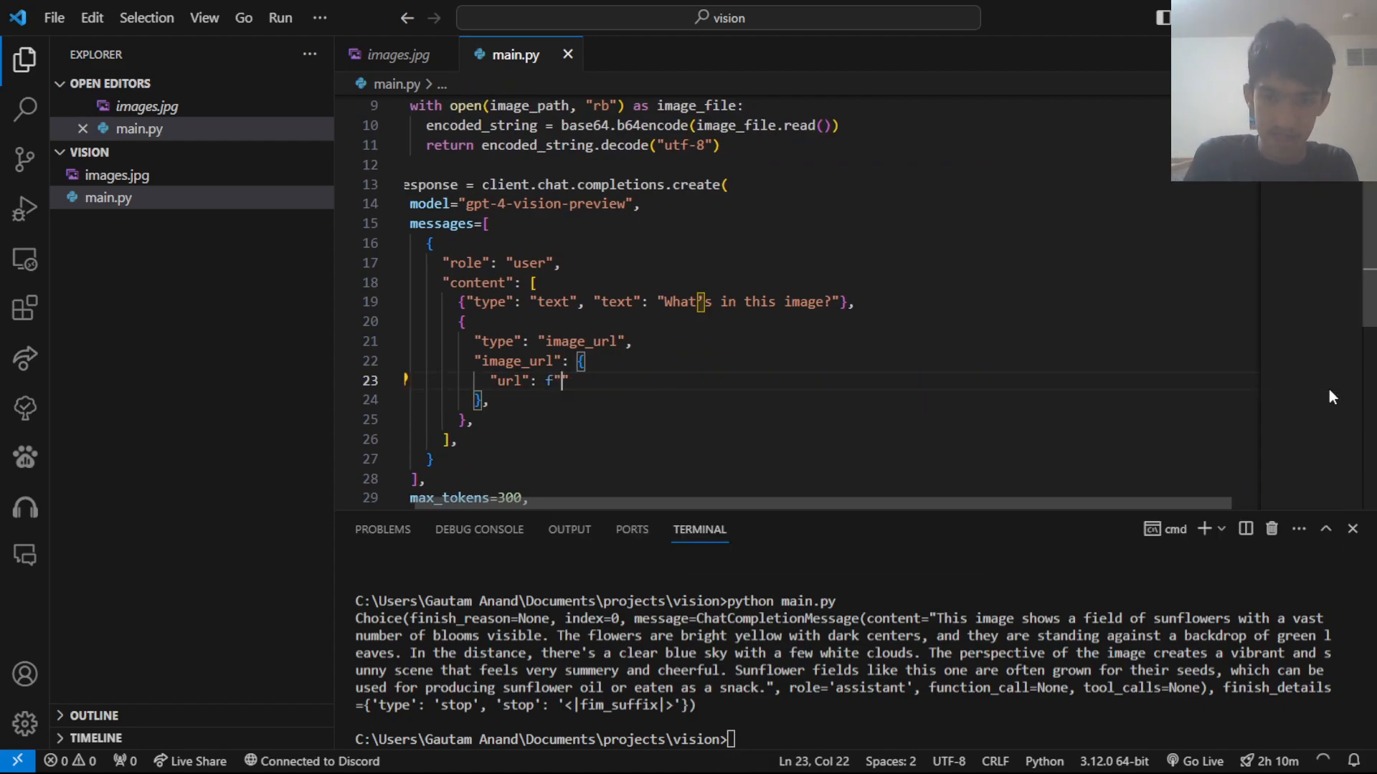
text(data:image/png;base64,{image_to_base64('image.png')})
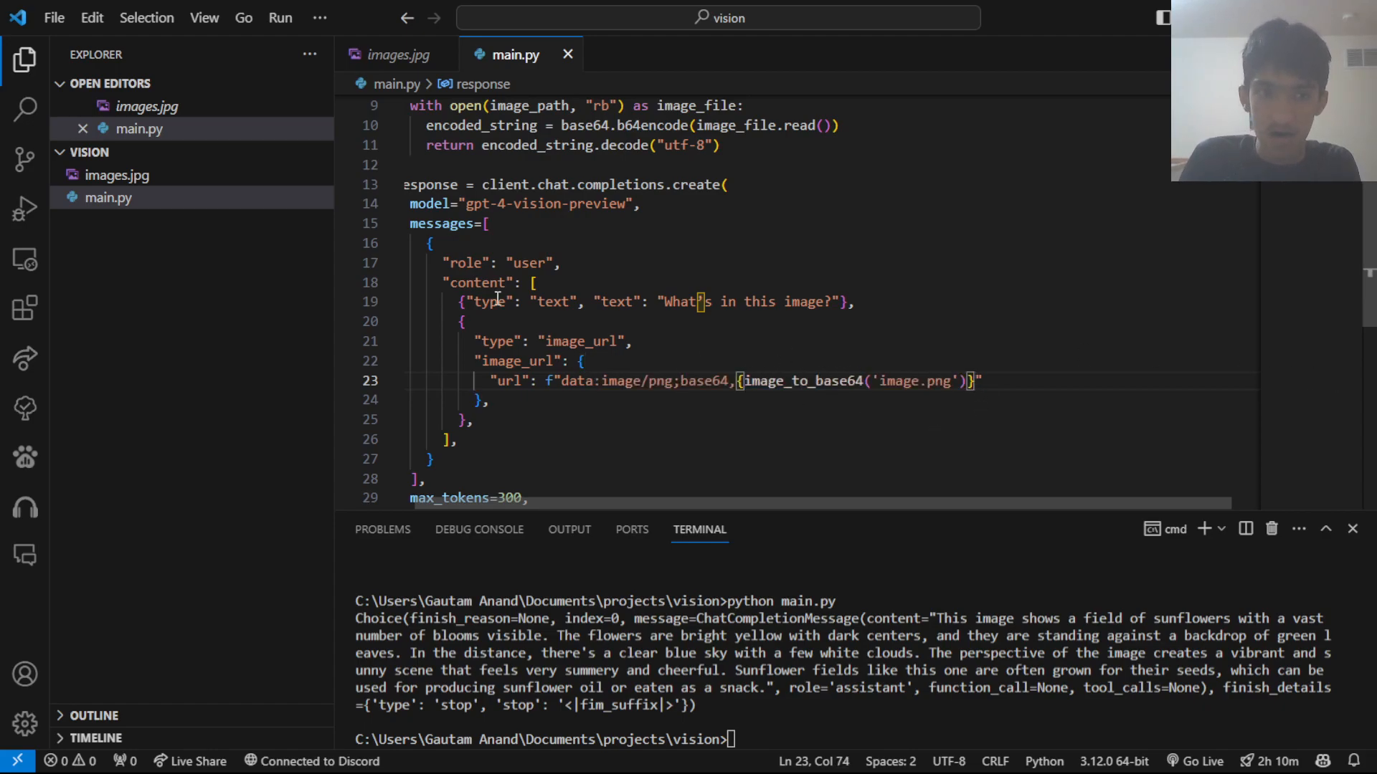
double_click(663, 380)
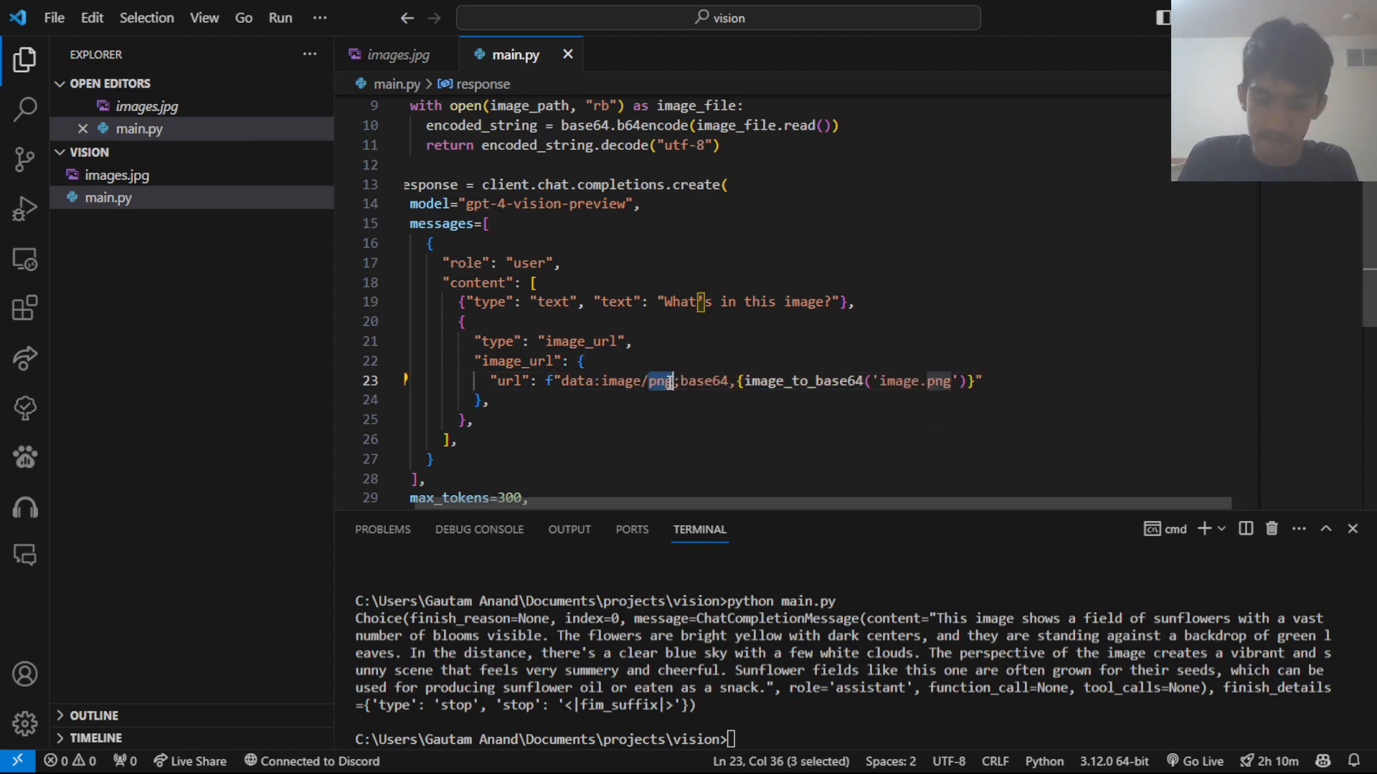
text(jpeg)
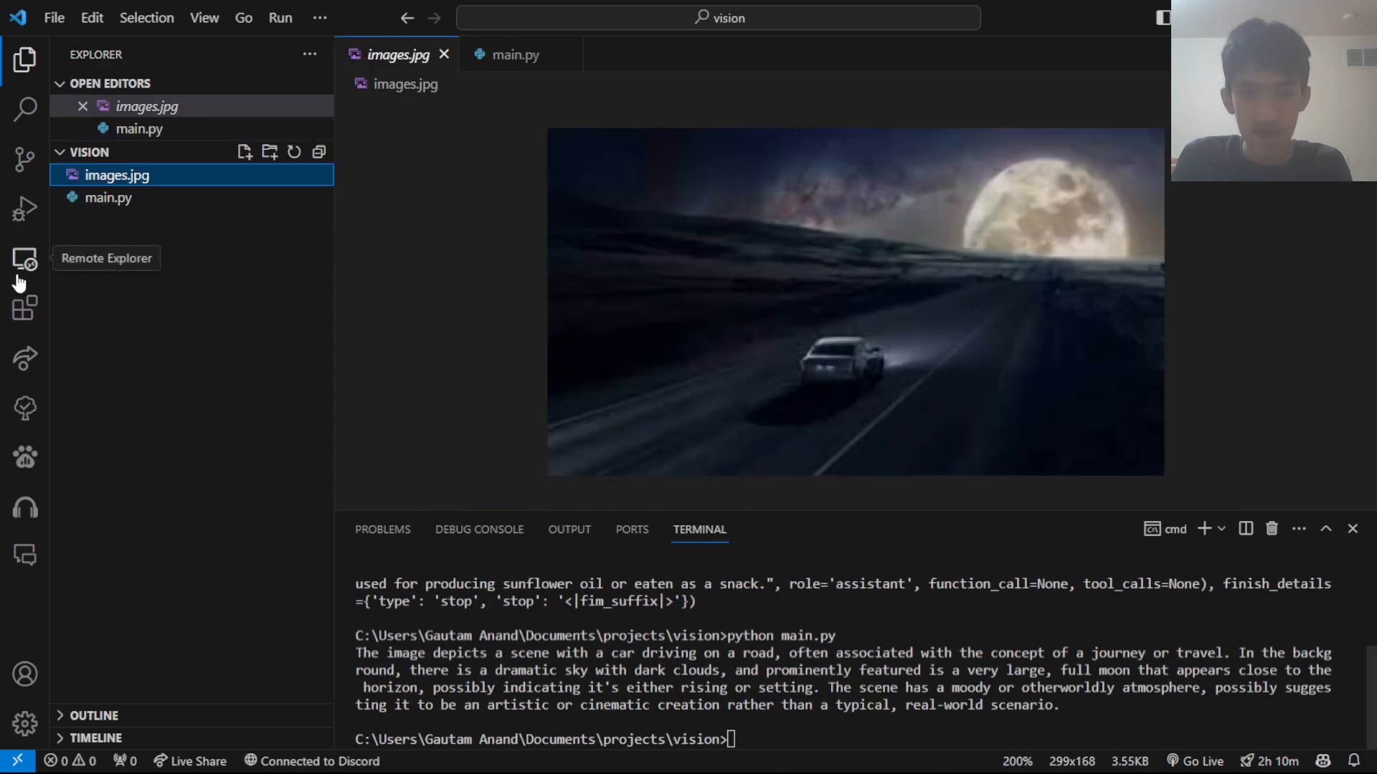
click(517, 55)
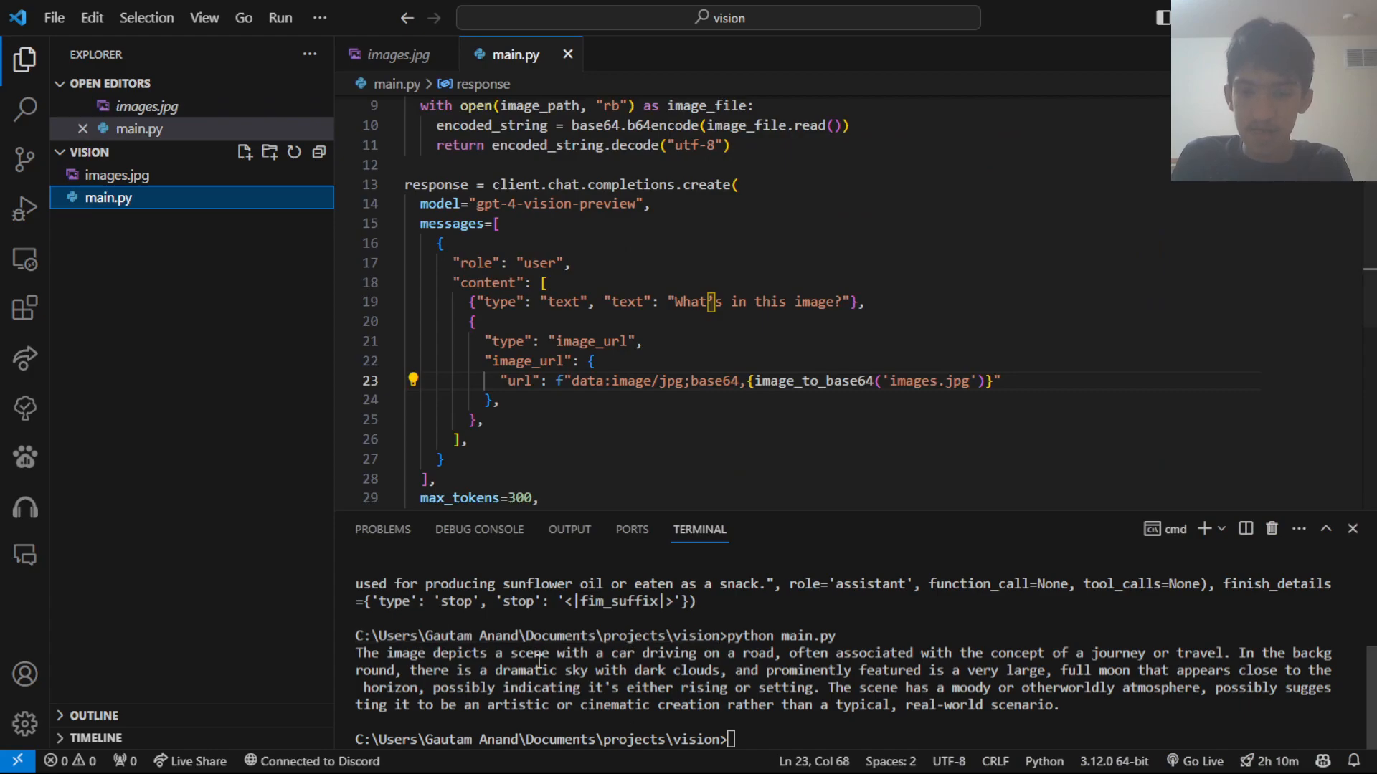